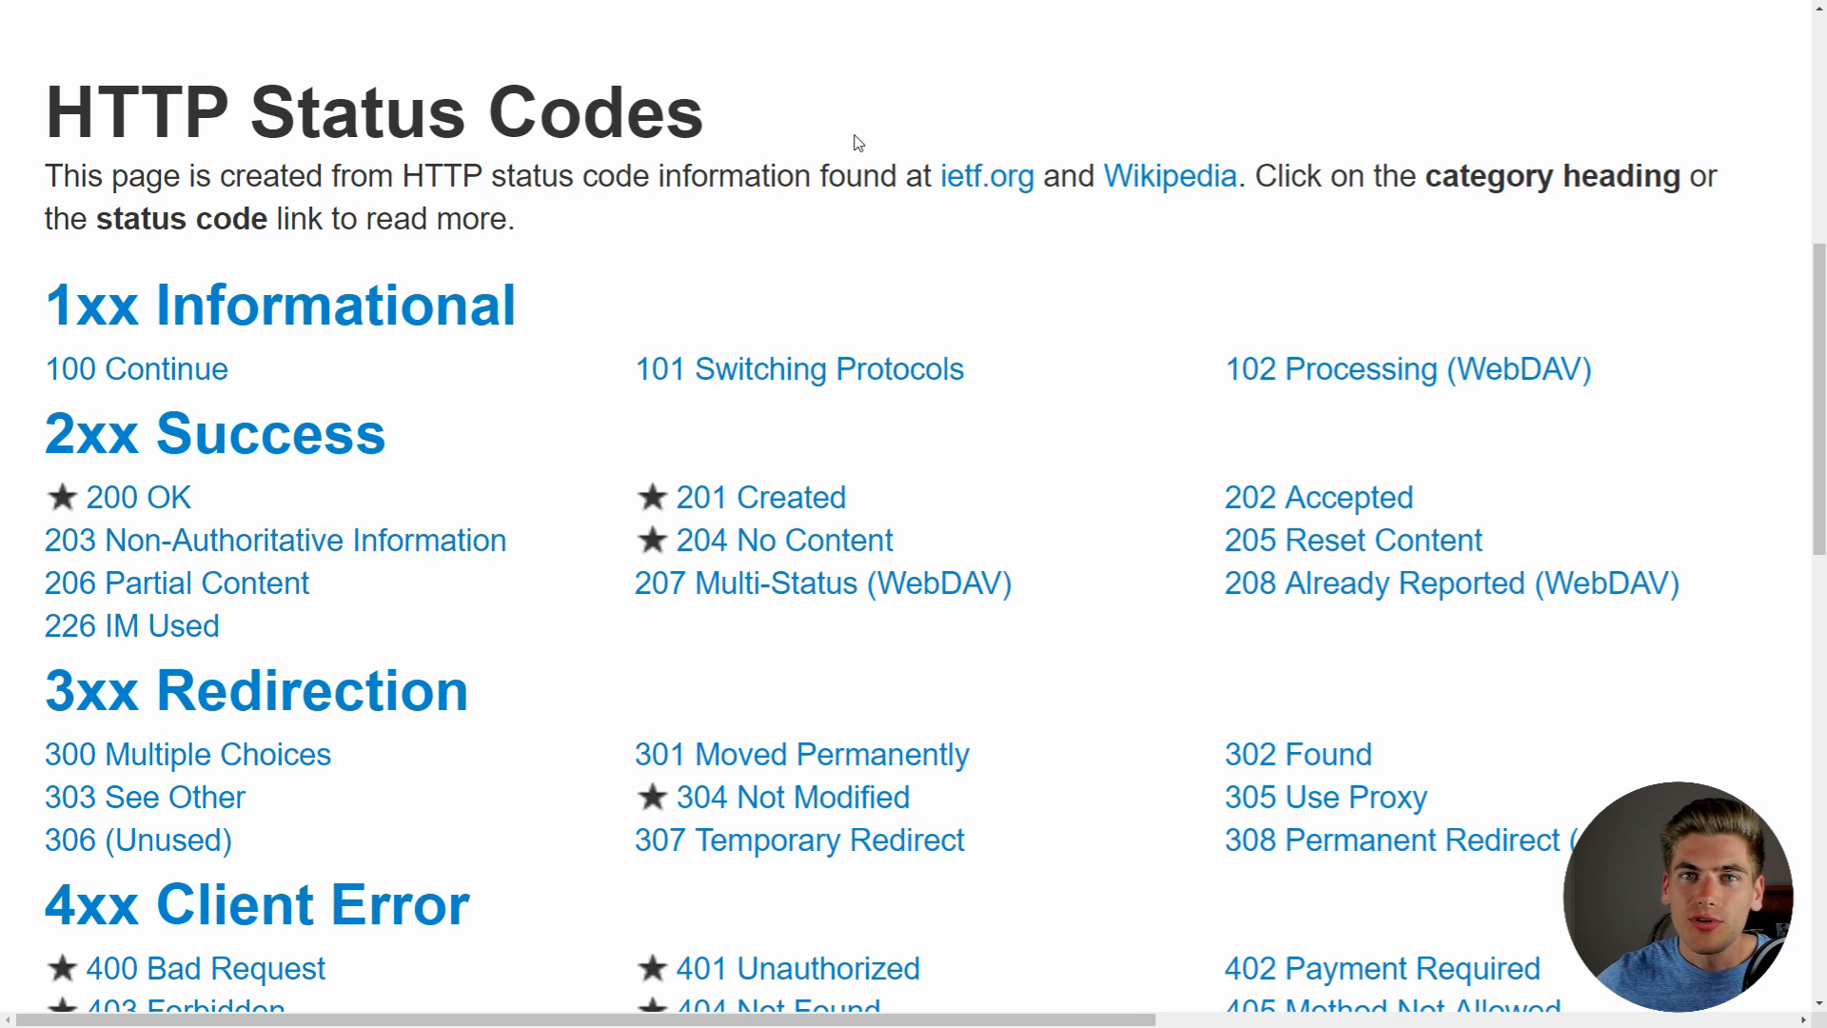
Step: Scroll the status-codes page down until 4xx Client Error codes 400–411 appear below the 3xx section
{"action": "left_click", "coordinate": [759, 497]}
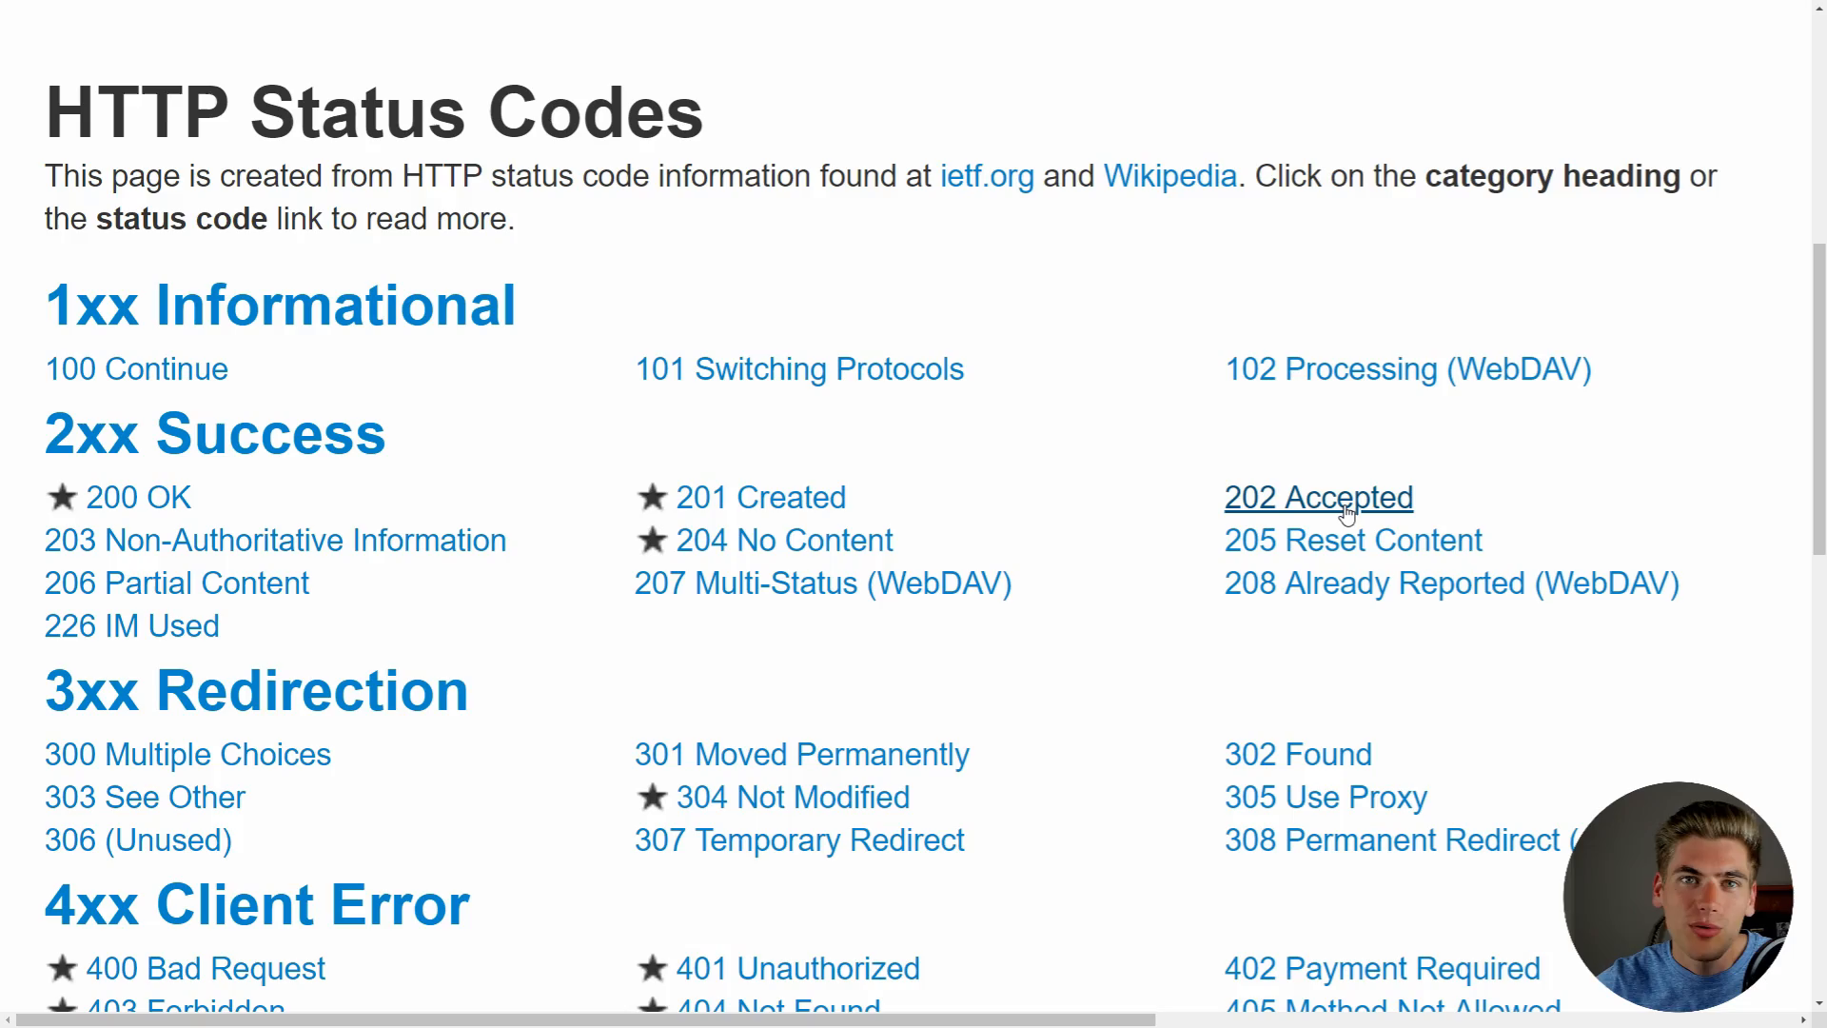
{"action": "scroll", "scroll_direction": "down", "scroll_amount": 3}
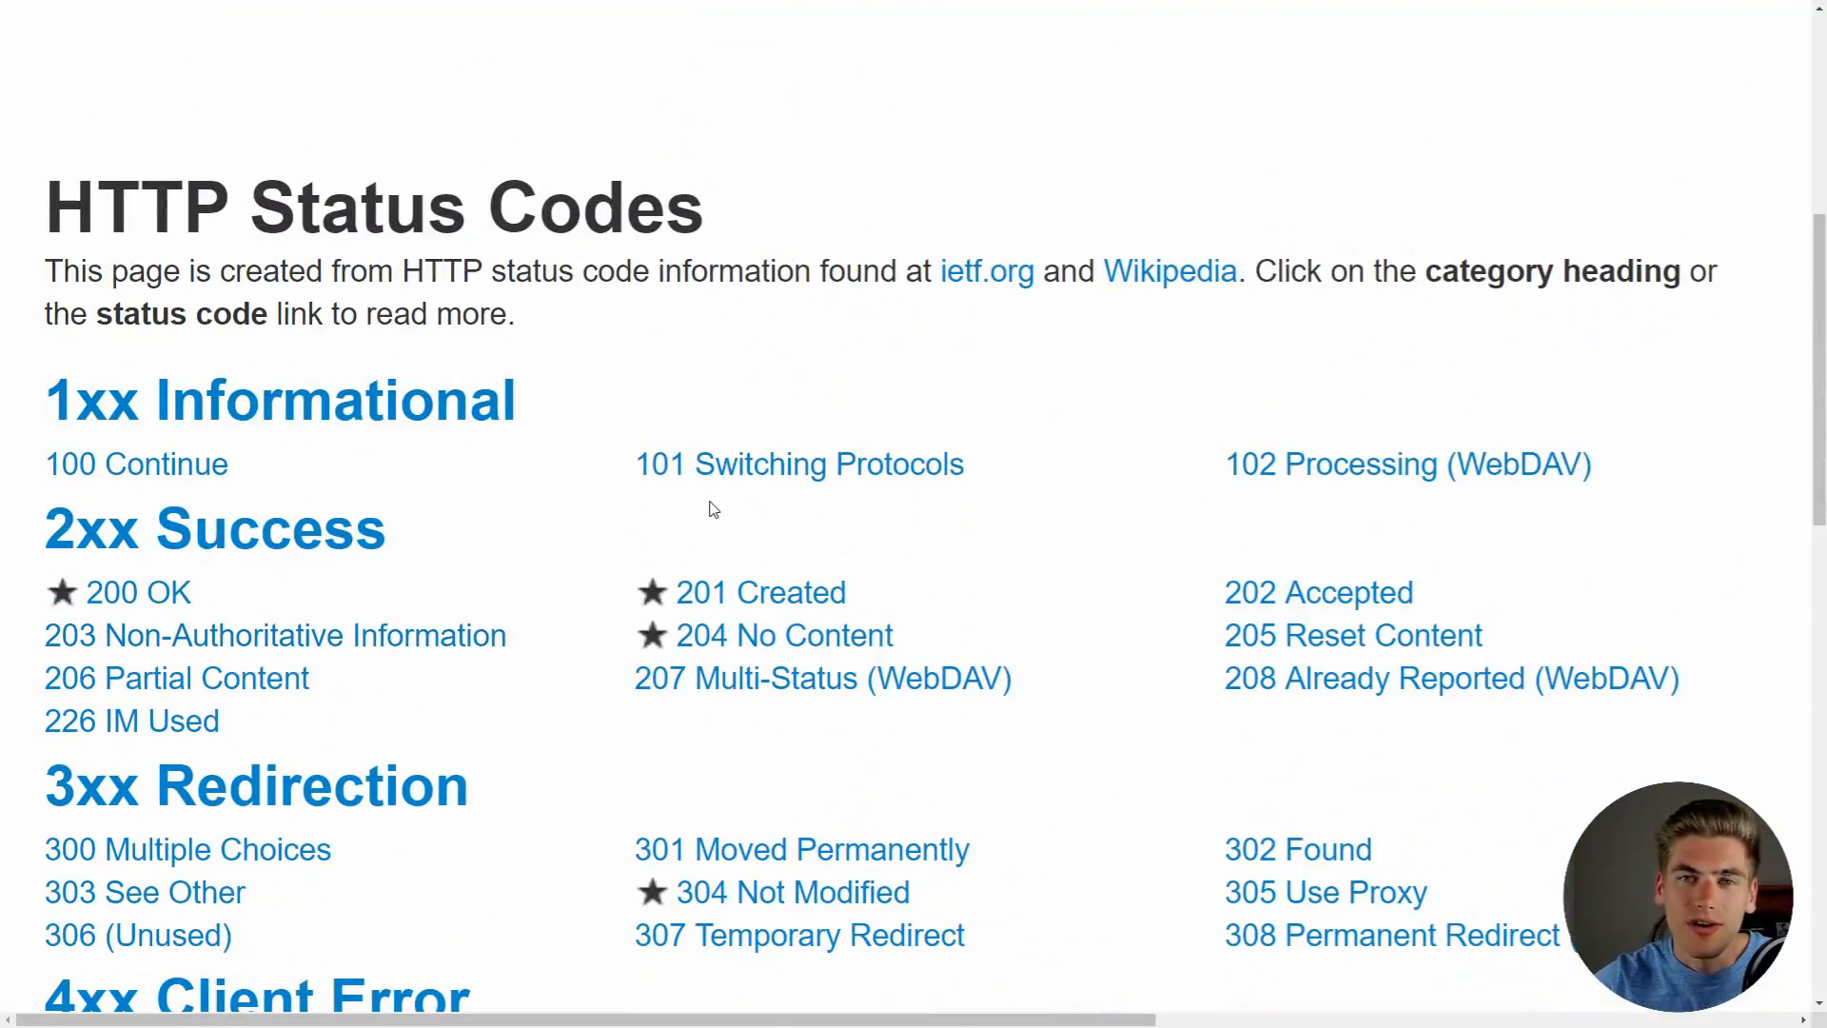
{"action": "scroll", "scroll_direction": "down", "scroll_amount": 3}
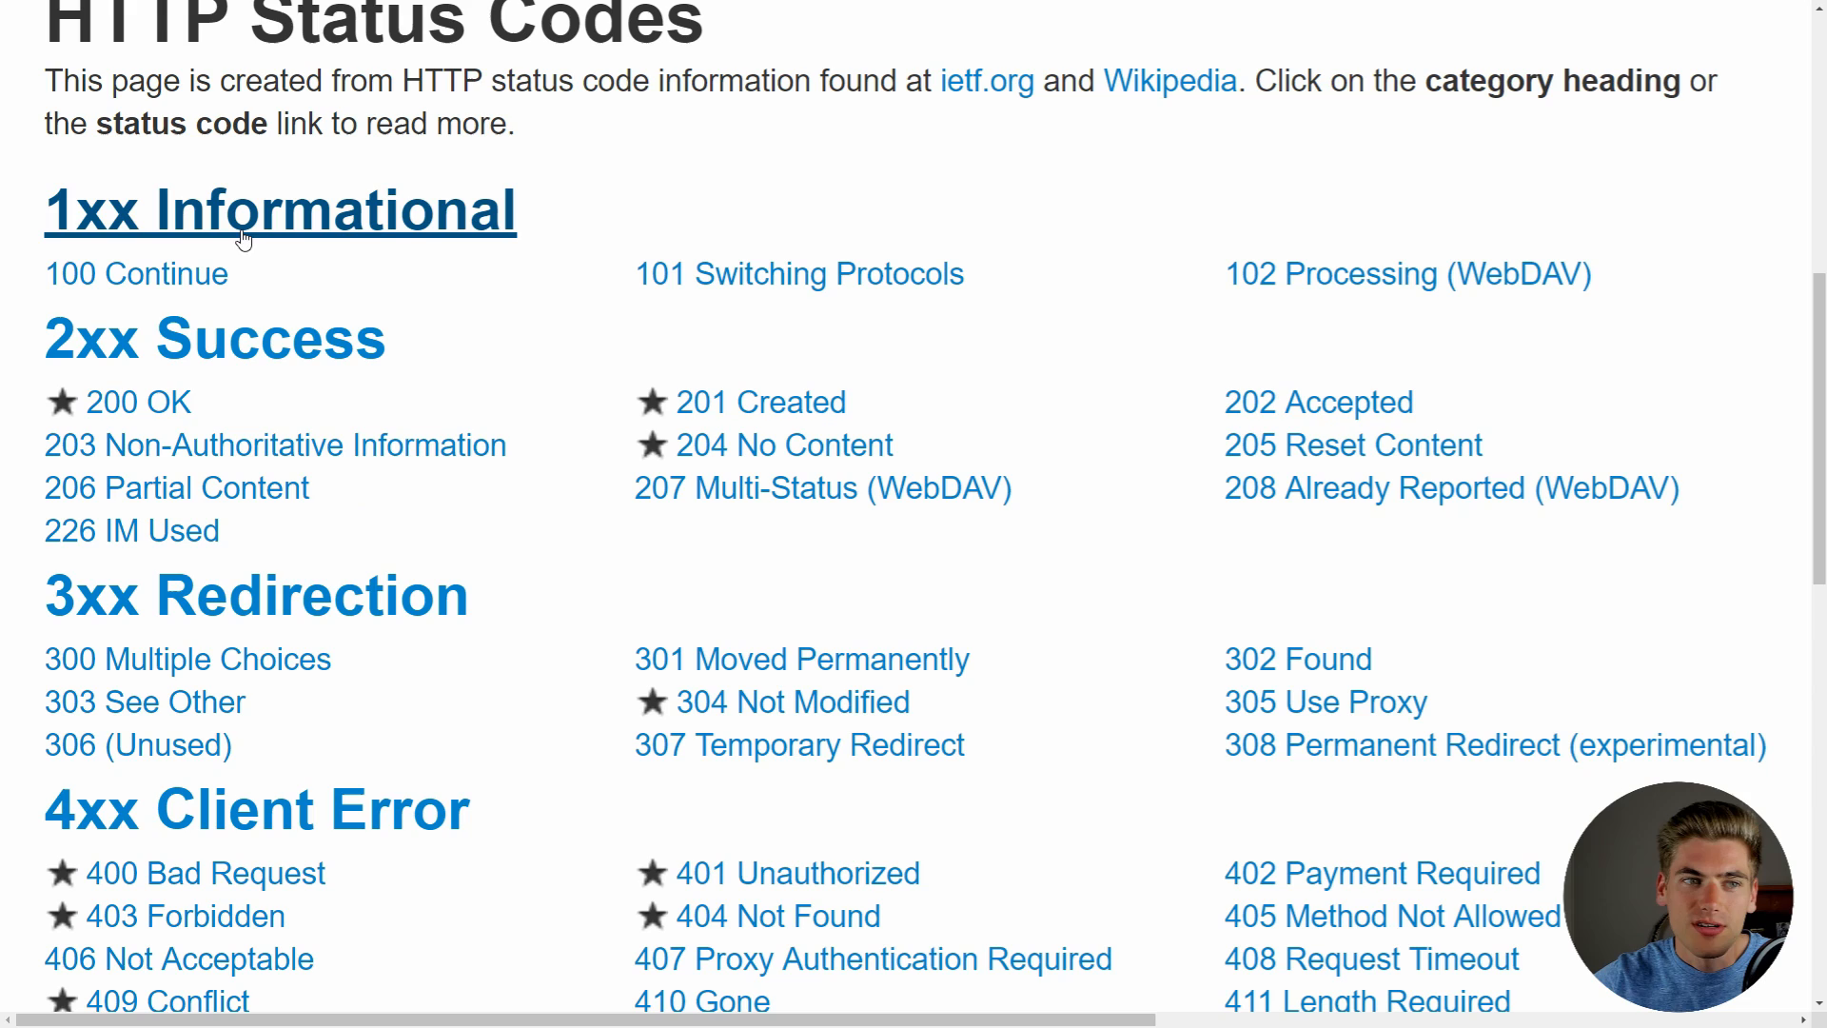
{"action": "mouse_move", "coordinate": [567, 236]}
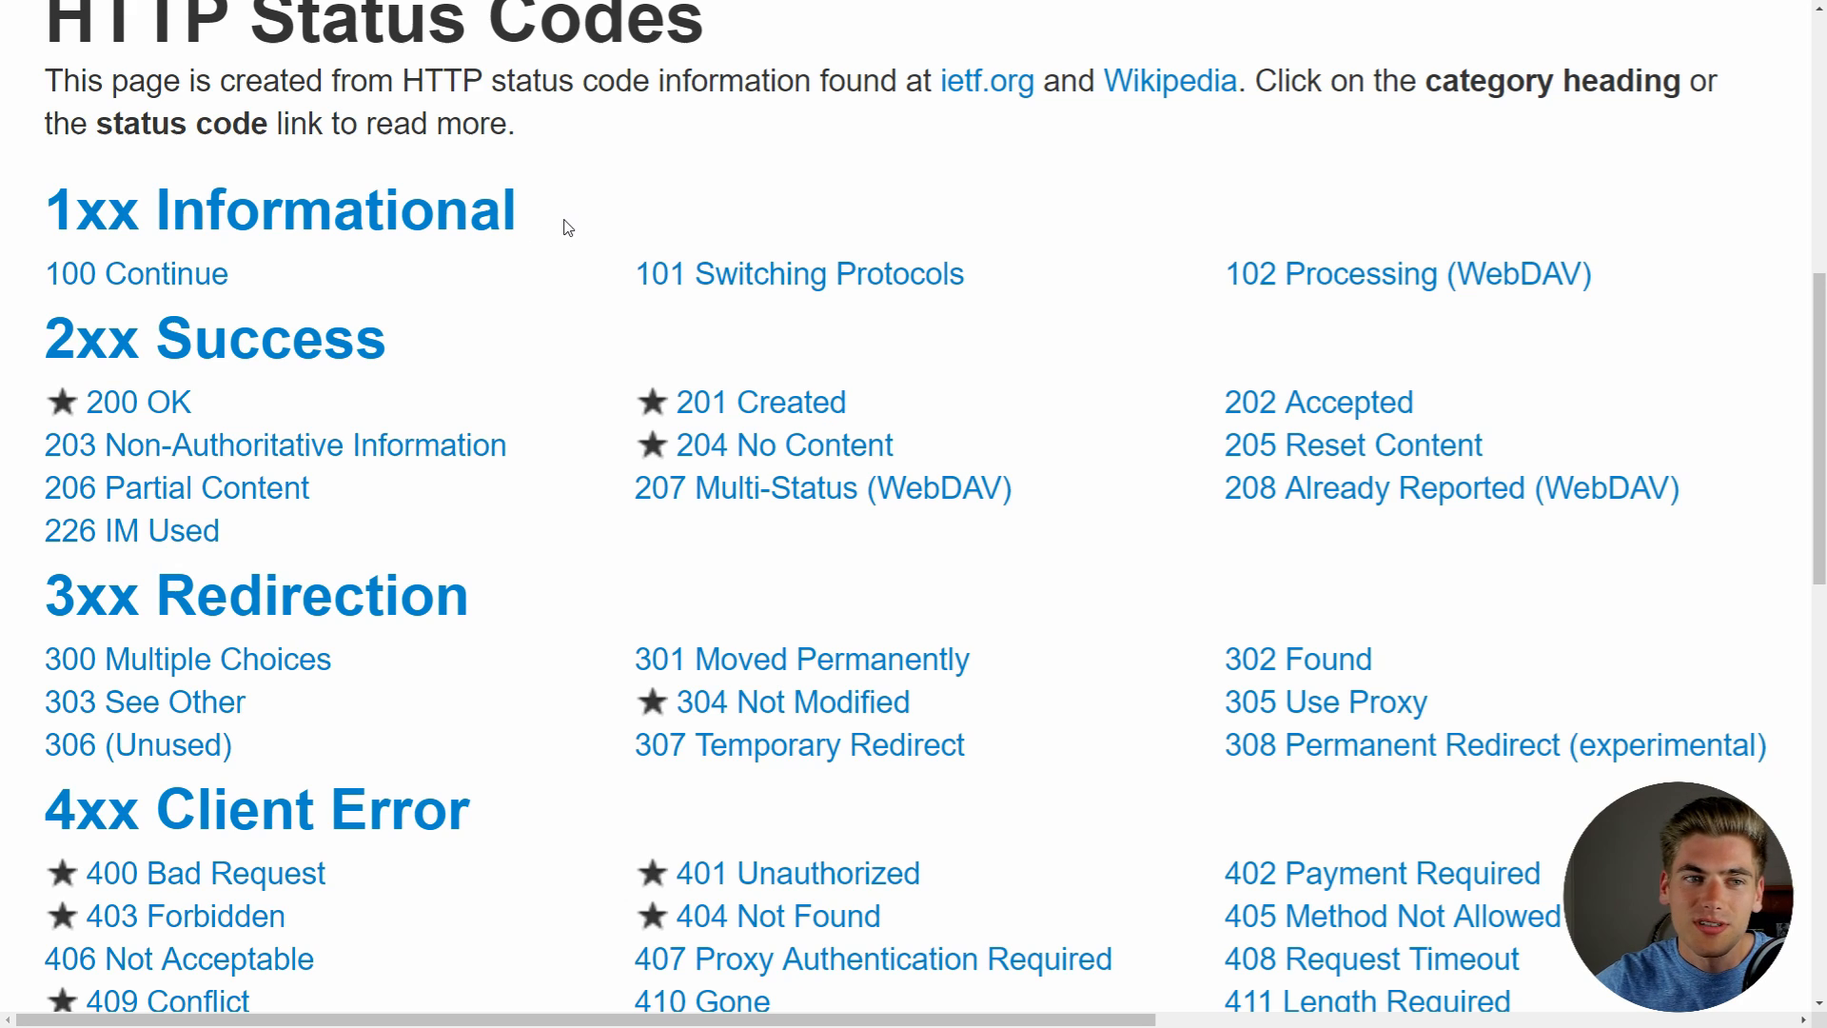
Step: Scroll down so the 4xx Client Error list shows through 431 Request Header Fields Too Large
{"action": "scroll", "scroll_direction": "down", "scroll_amount": 3}
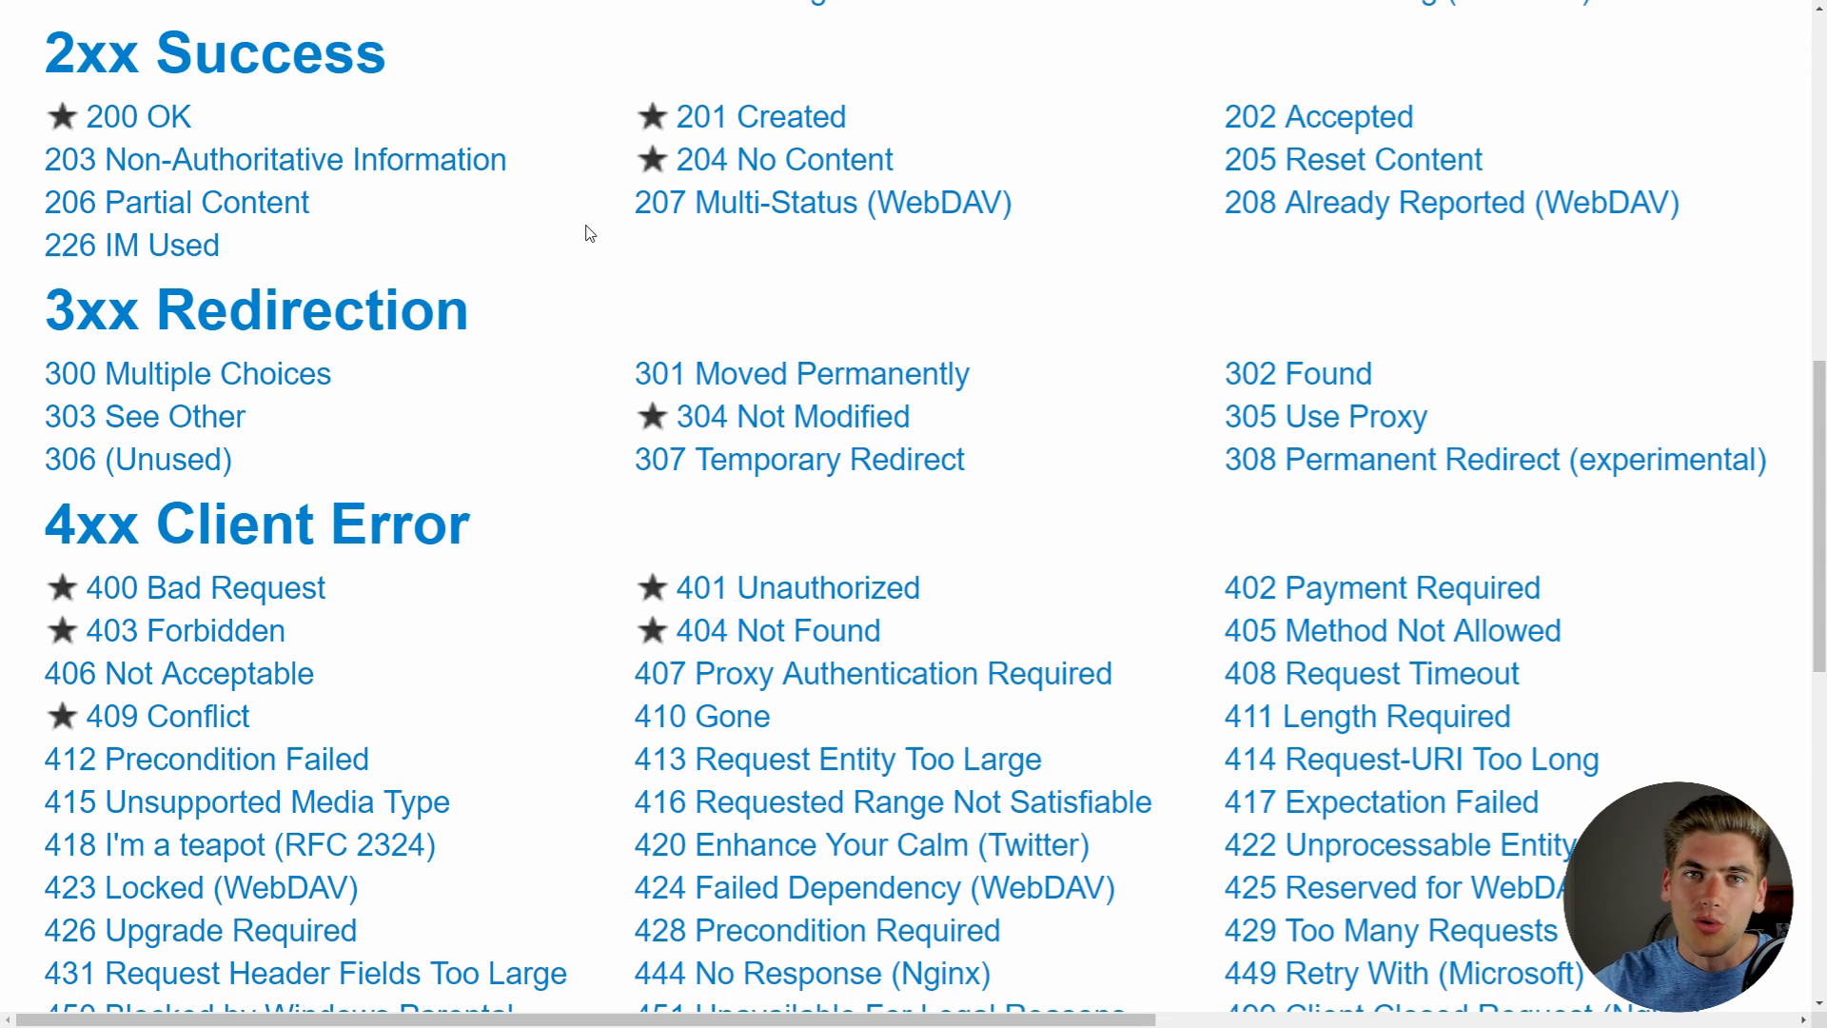
{"action": "mouse_move", "coordinate": [310, 158]}
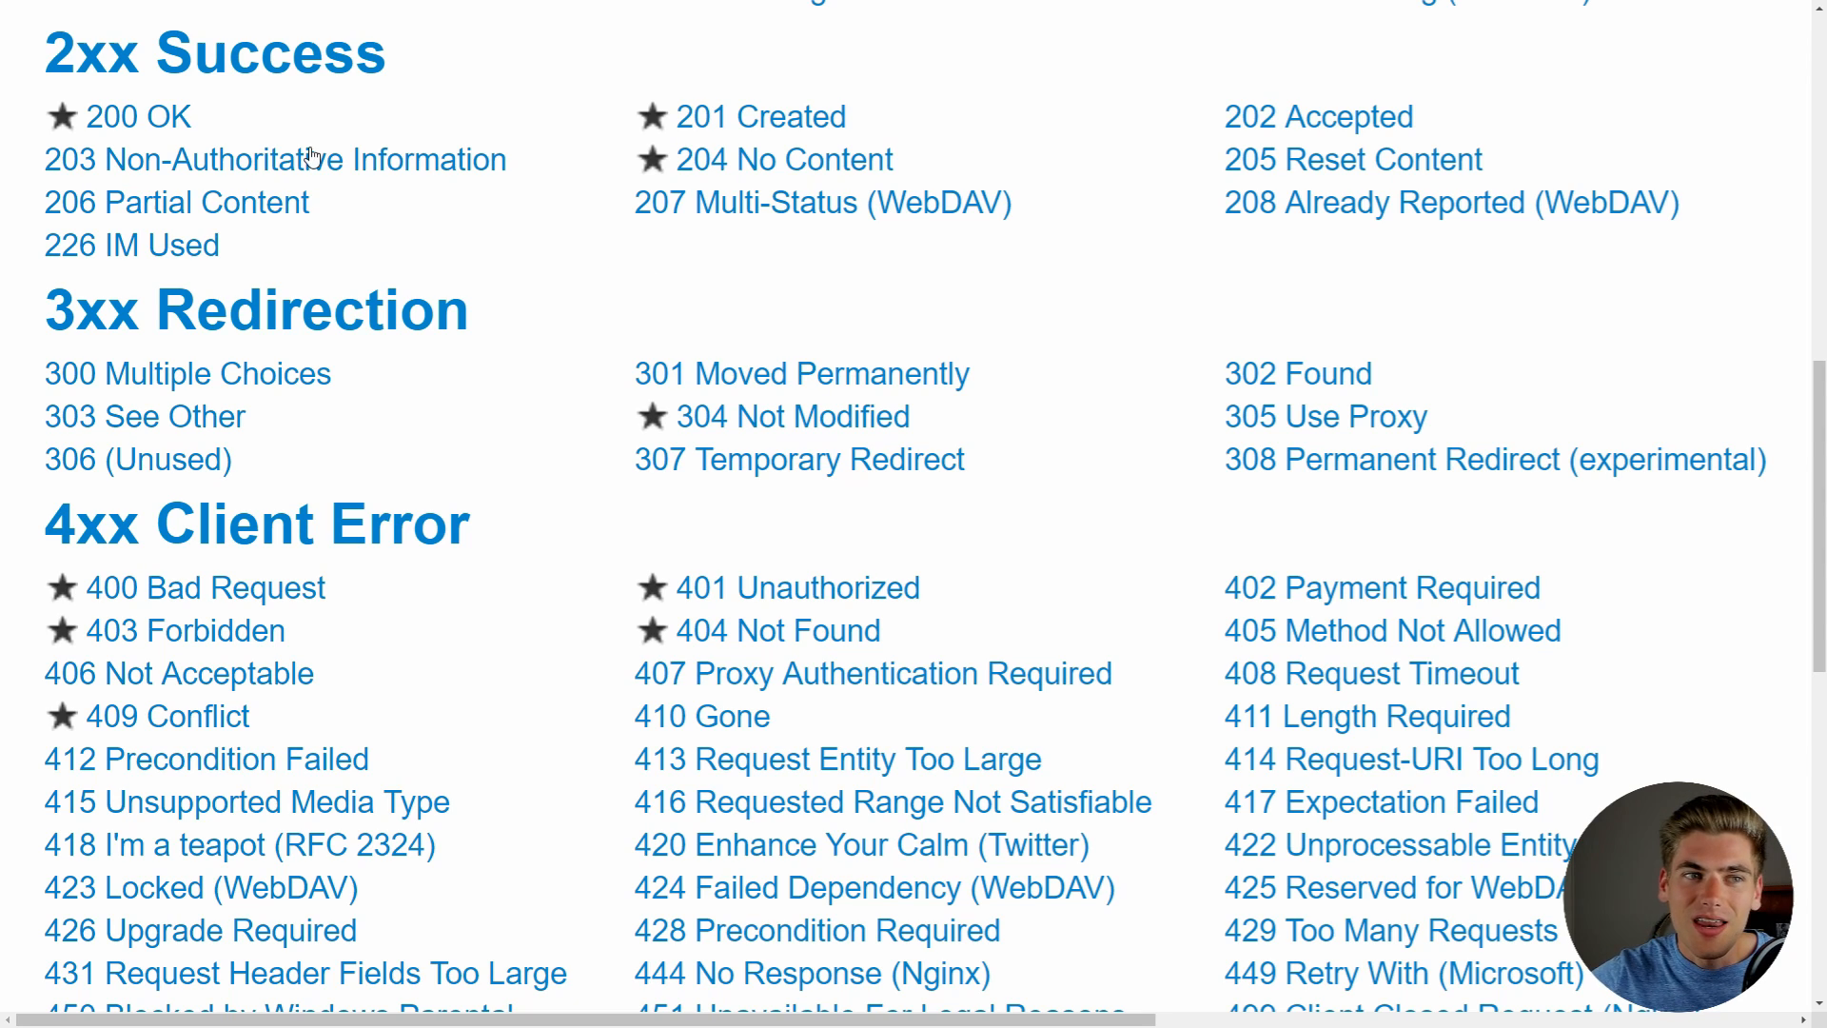
{"action": "mouse_move", "coordinate": [1481, 136]}
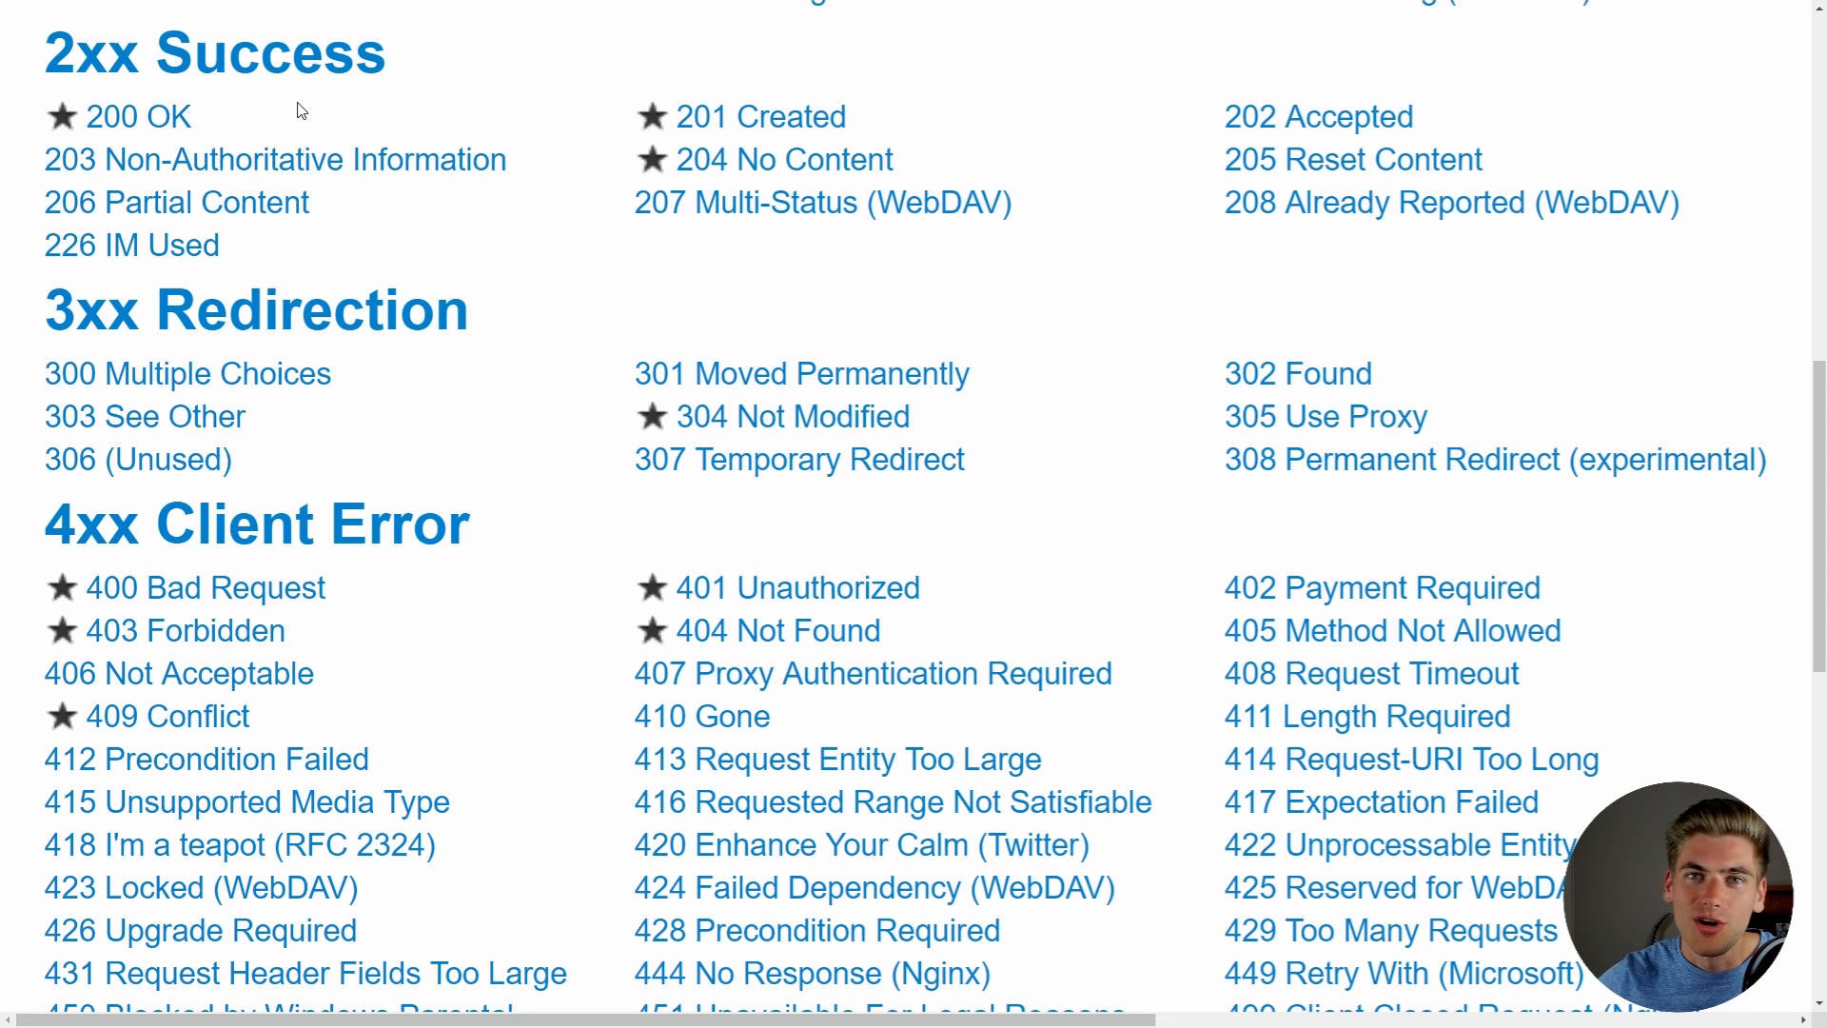
{"action": "mouse_move", "coordinate": [882, 116]}
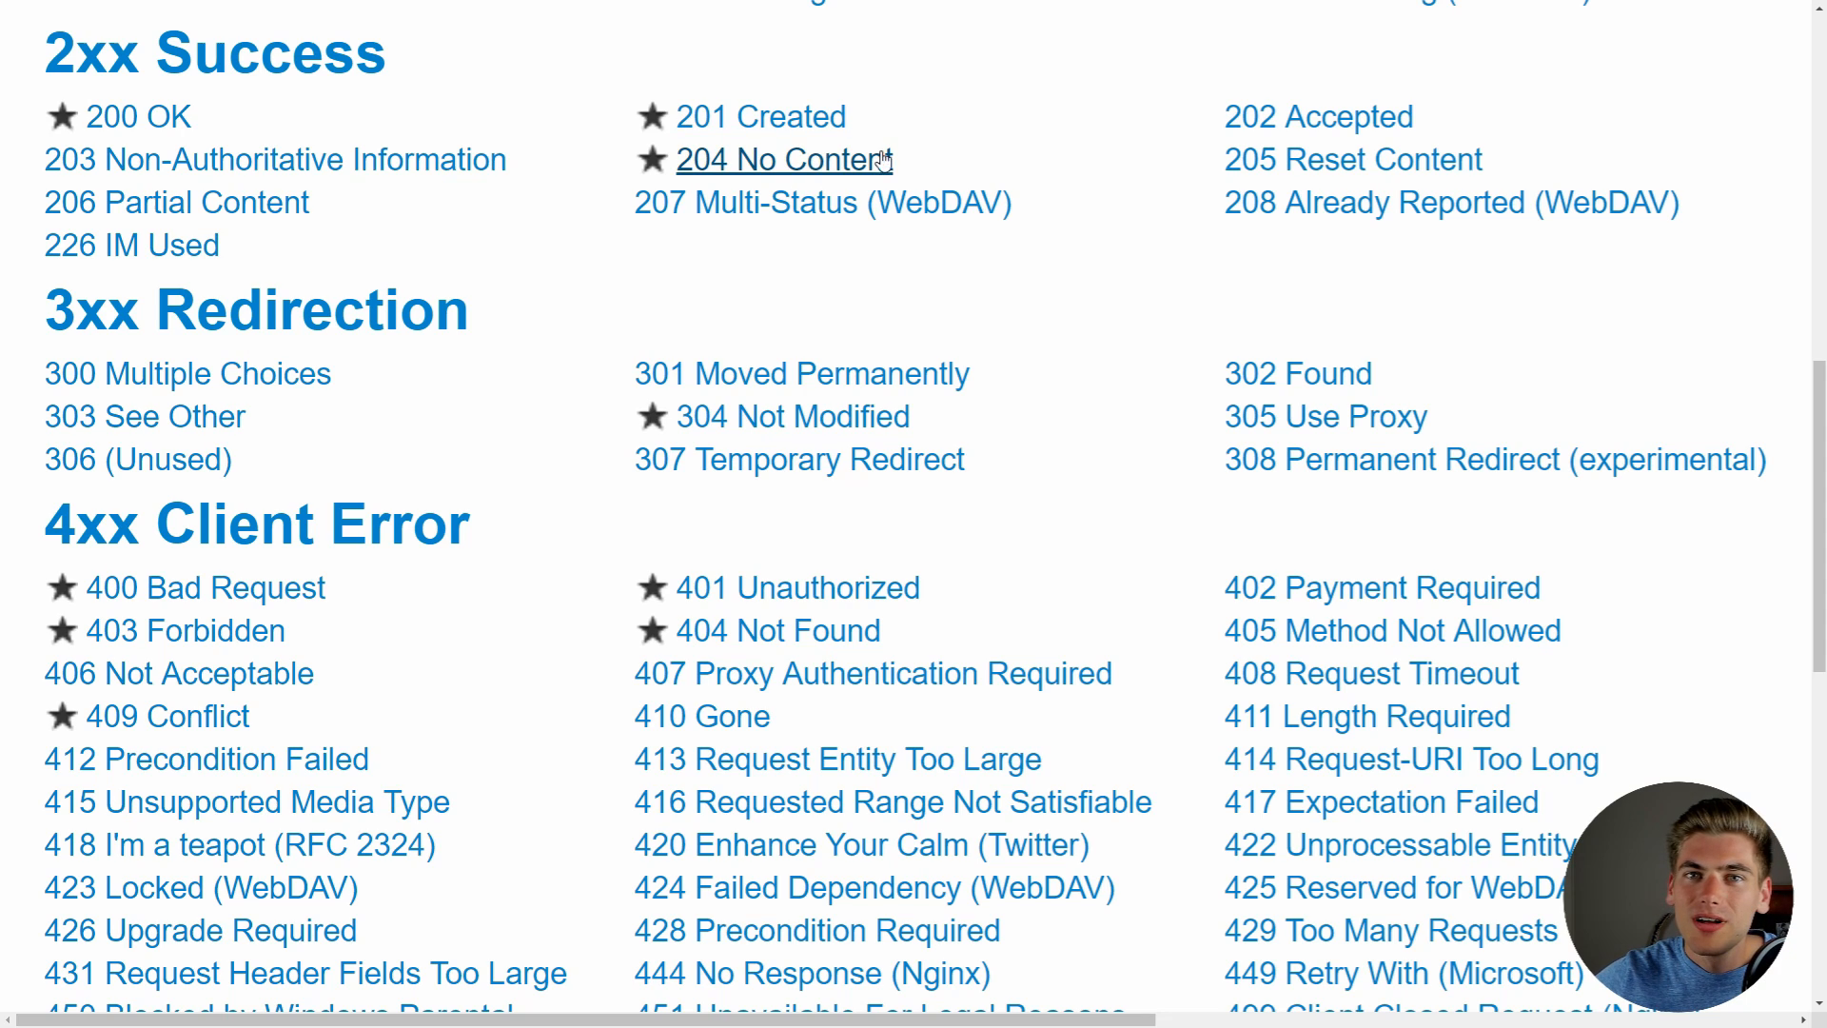
{"action": "mouse_move", "coordinate": [1072, 135]}
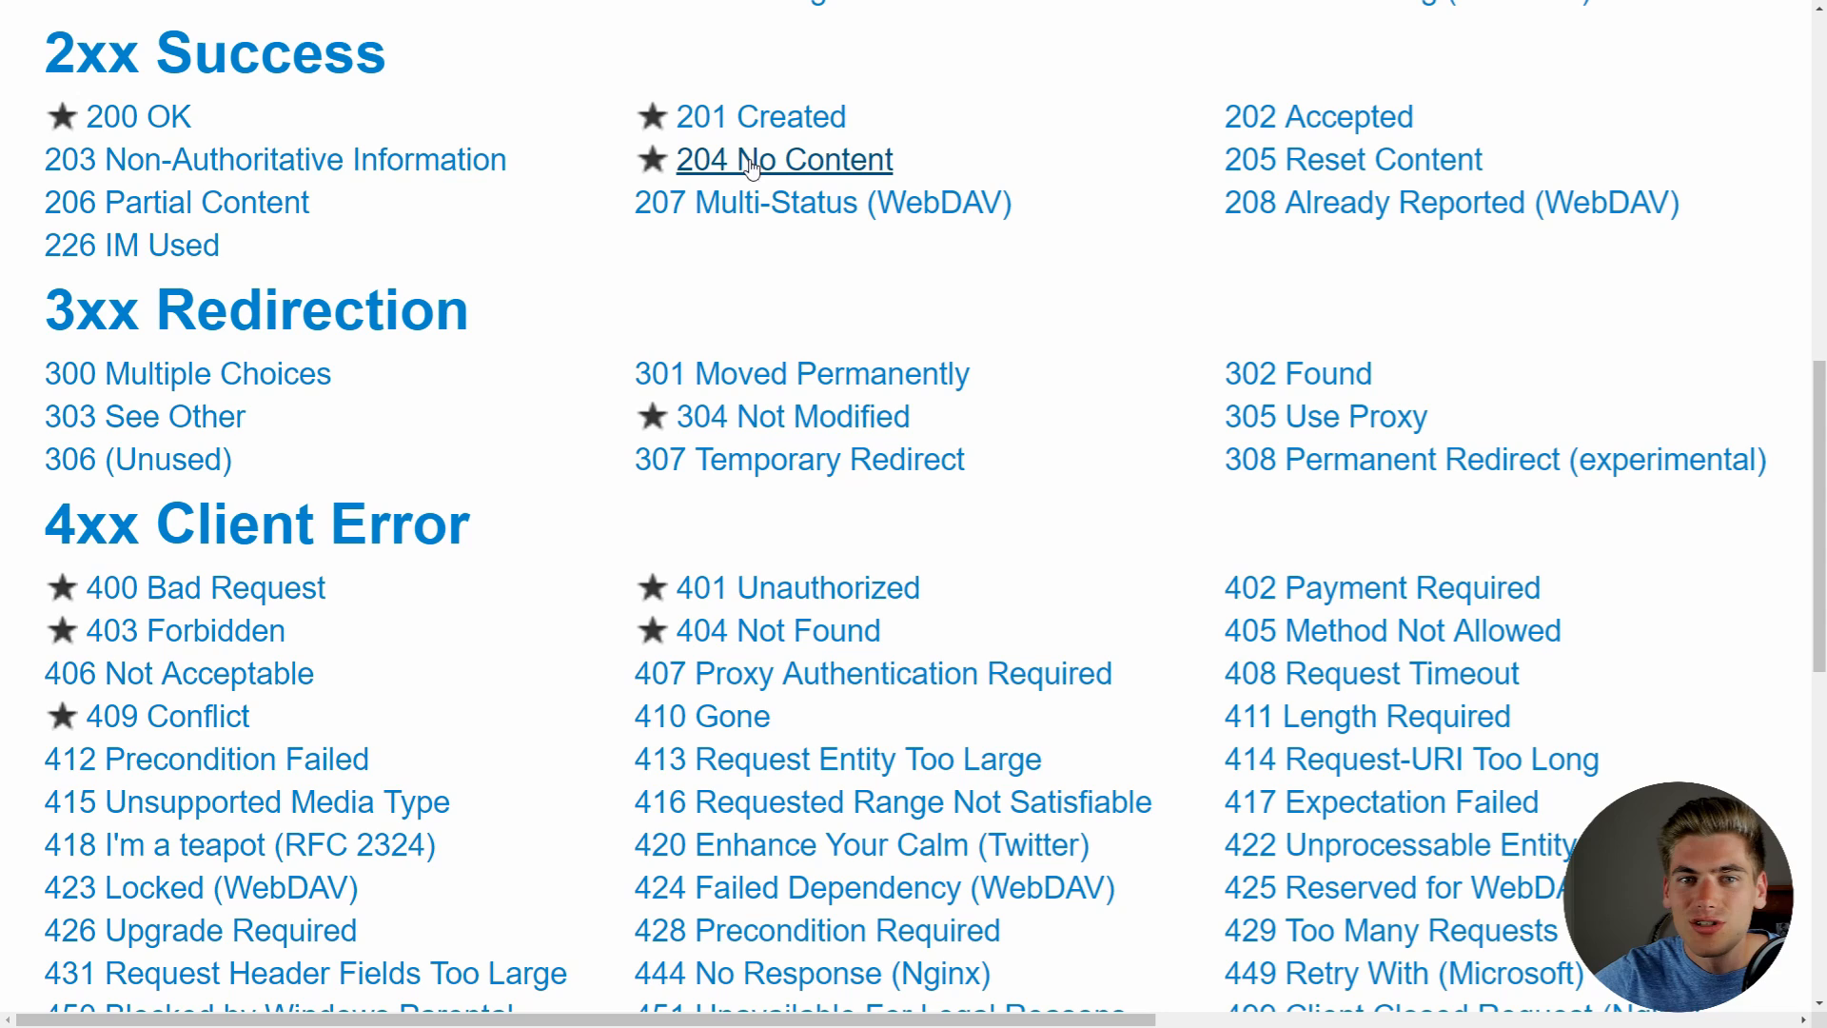
{"action": "mouse_move", "coordinate": [978, 174]}
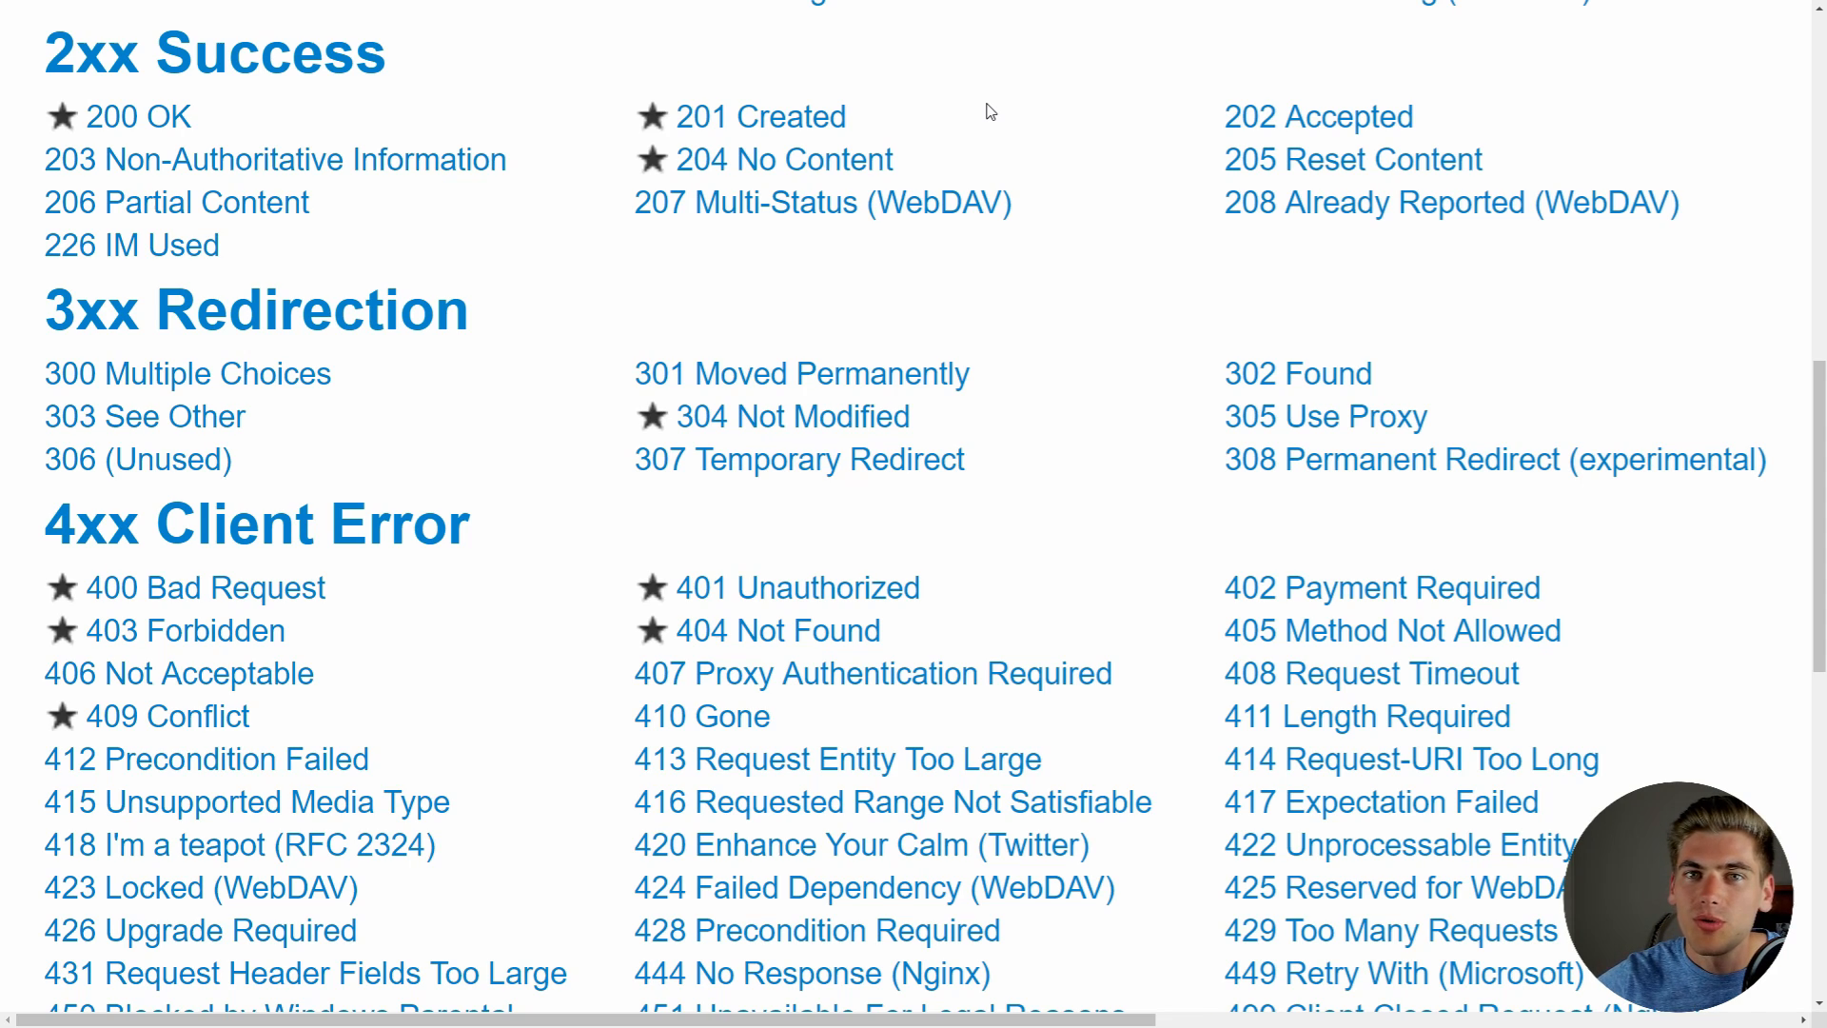
{"action": "mouse_move", "coordinate": [929, 158]}
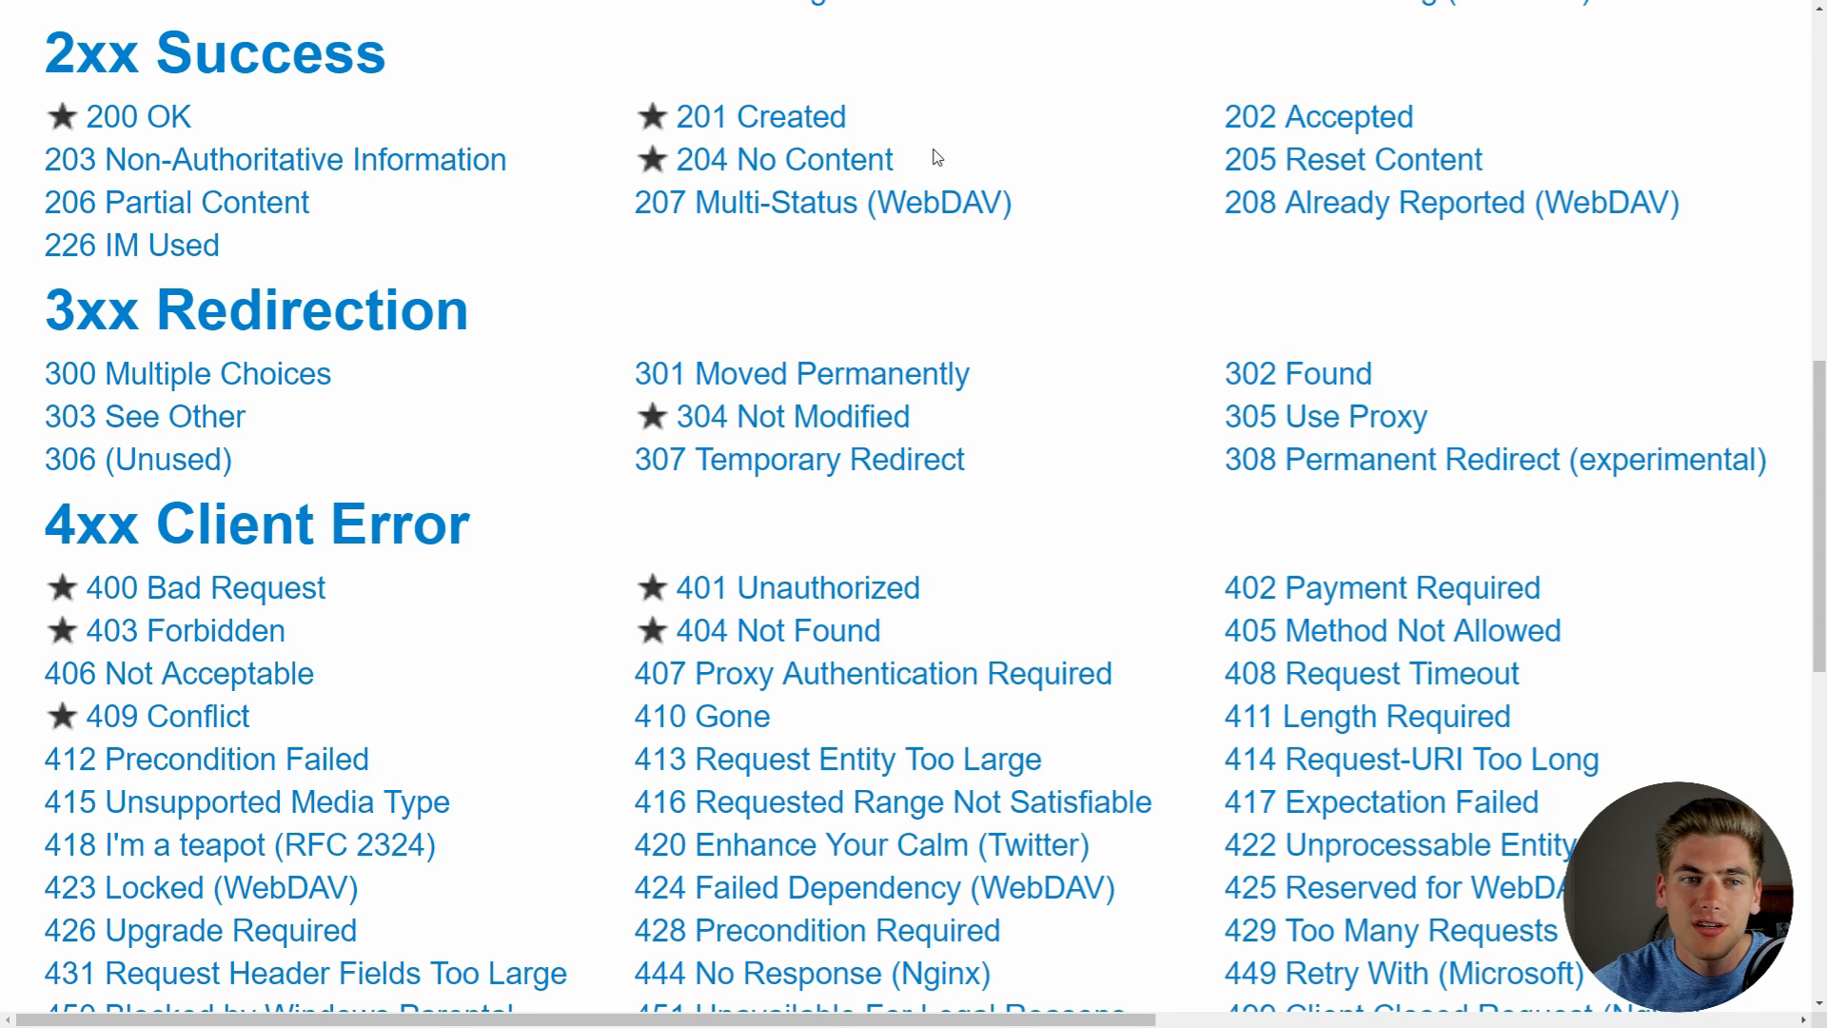
{"action": "scroll", "scroll_direction": "down", "scroll_amount": 3}
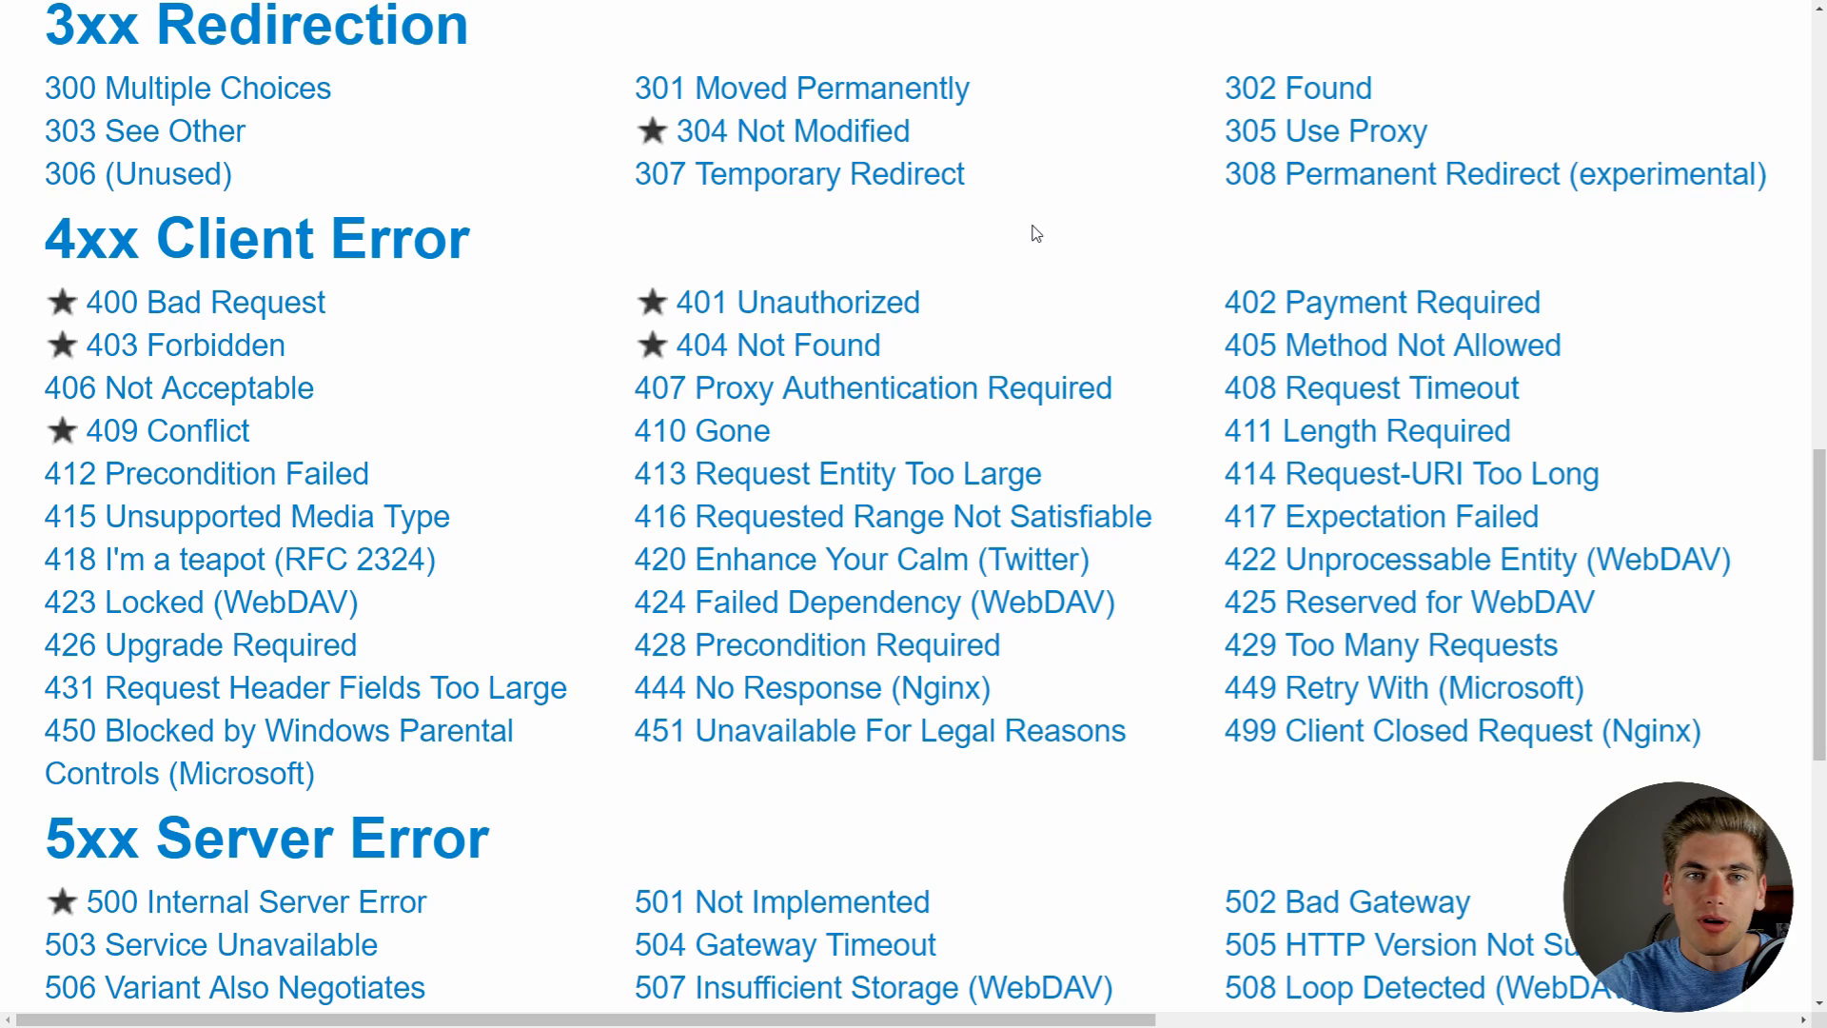
{"action": "mouse_move", "coordinate": [801, 88]}
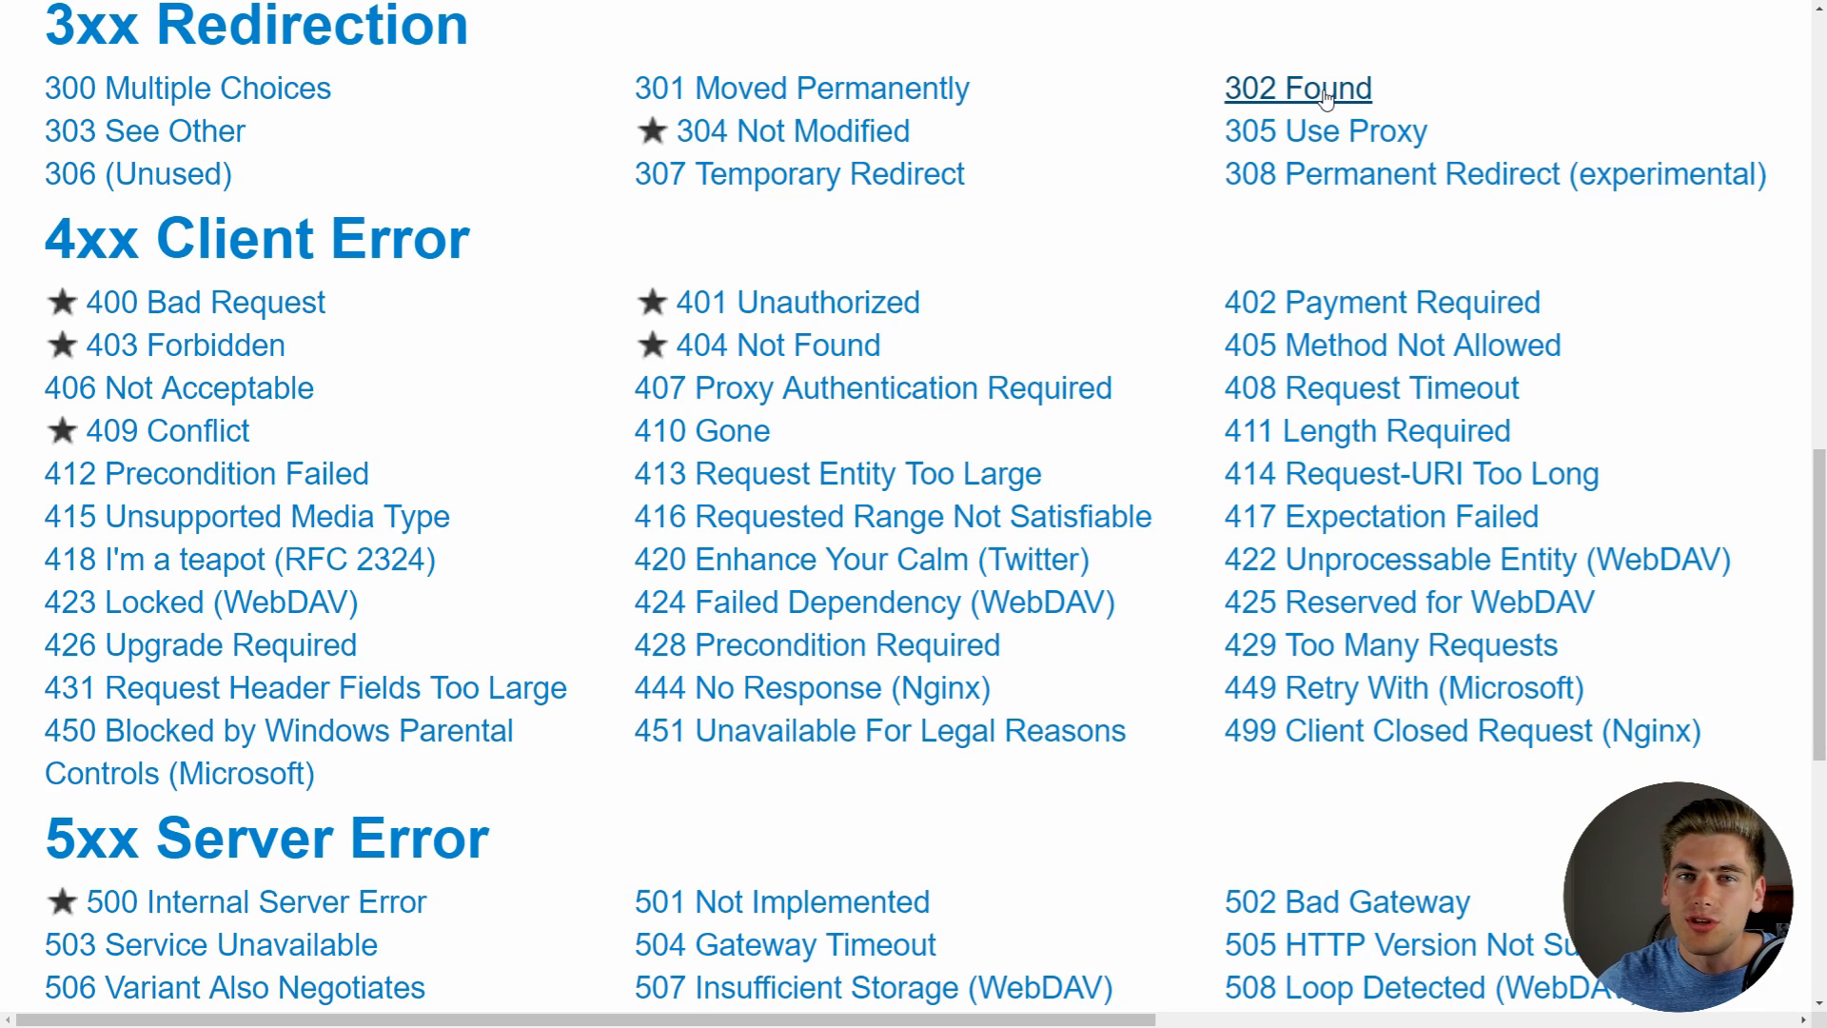
{"action": "mouse_move", "coordinate": [792, 132]}
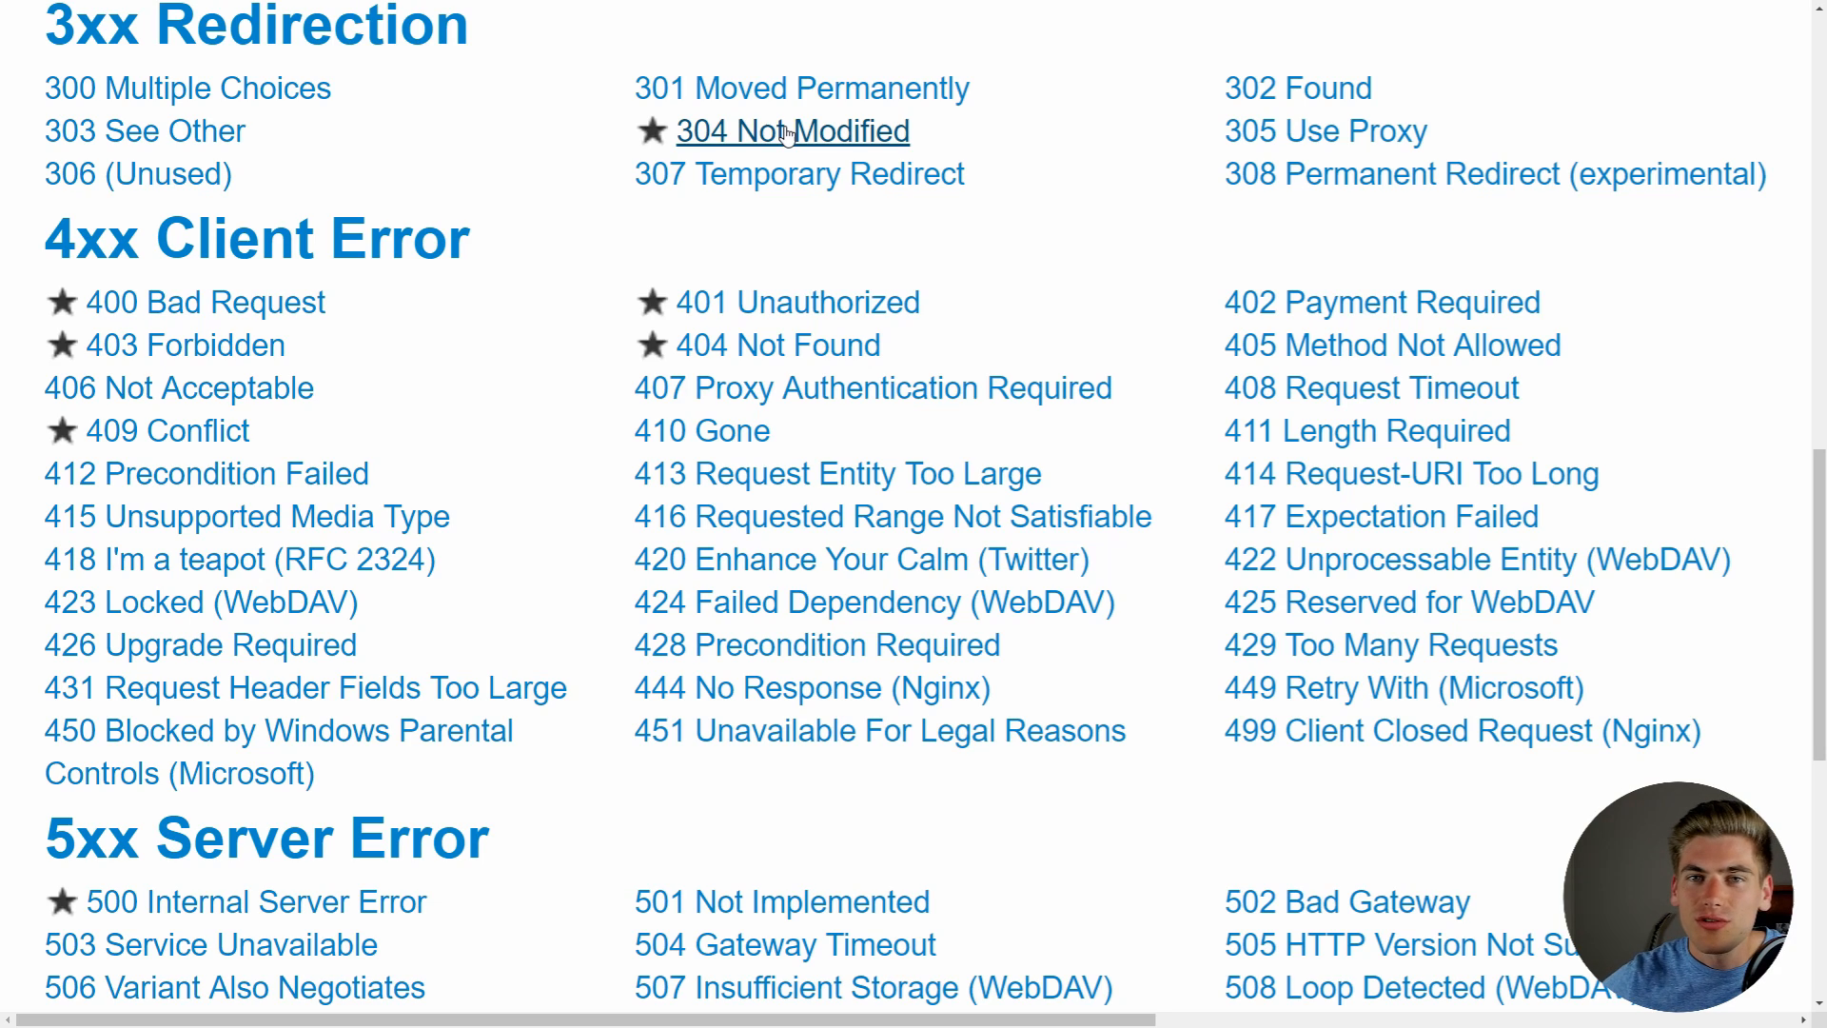
{"action": "mouse_move", "coordinate": [765, 146]}
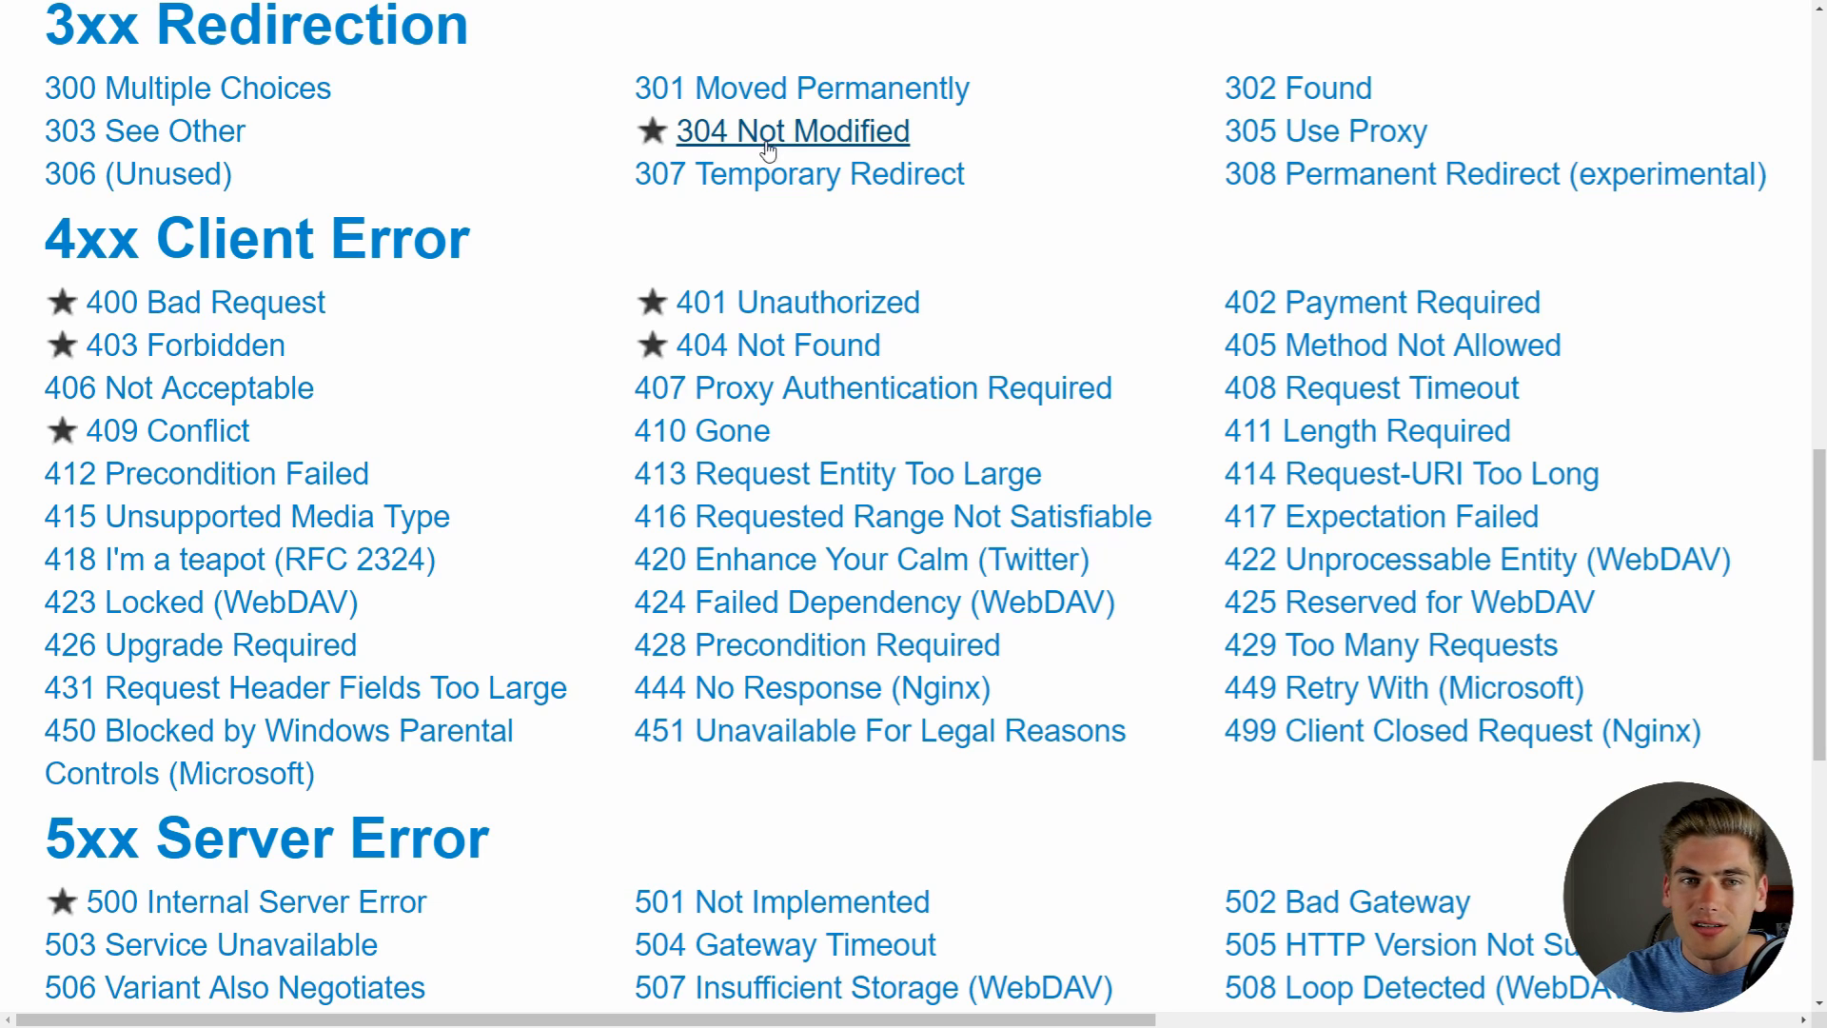
{"action": "mouse_move", "coordinate": [922, 143]}
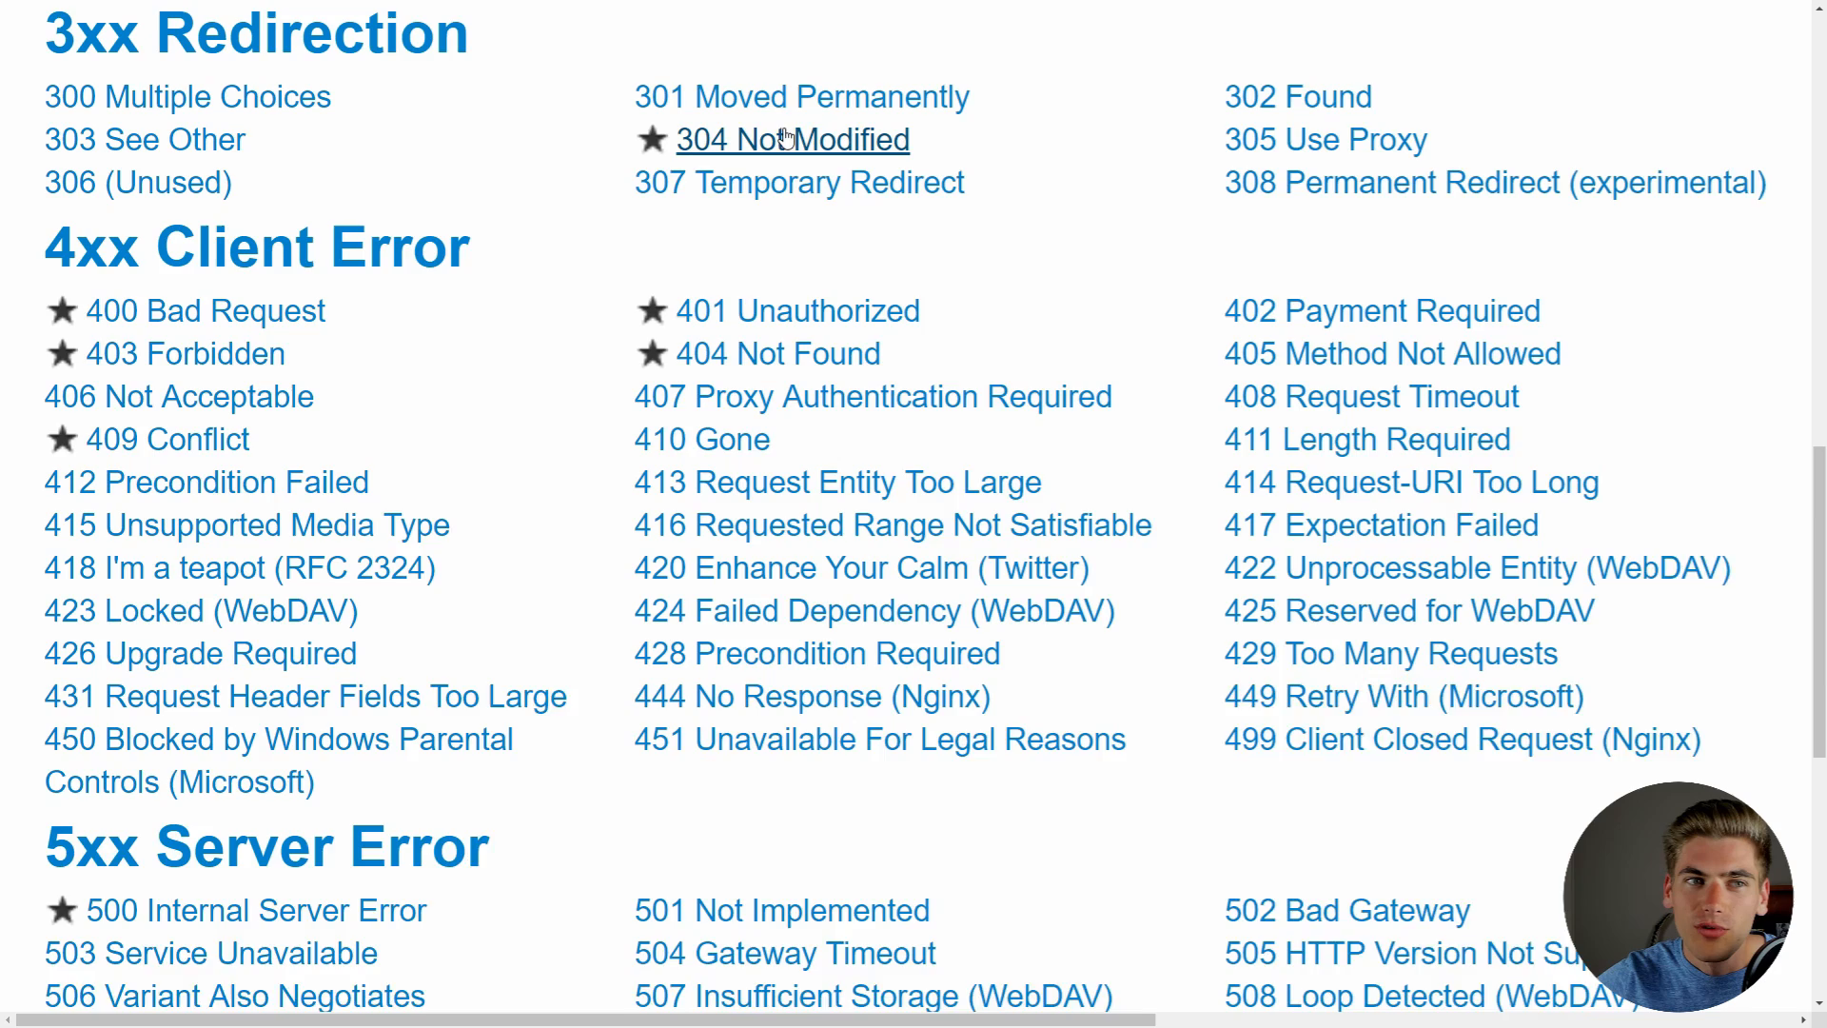
{"action": "scroll", "scroll_direction": "up", "scroll_amount": 3}
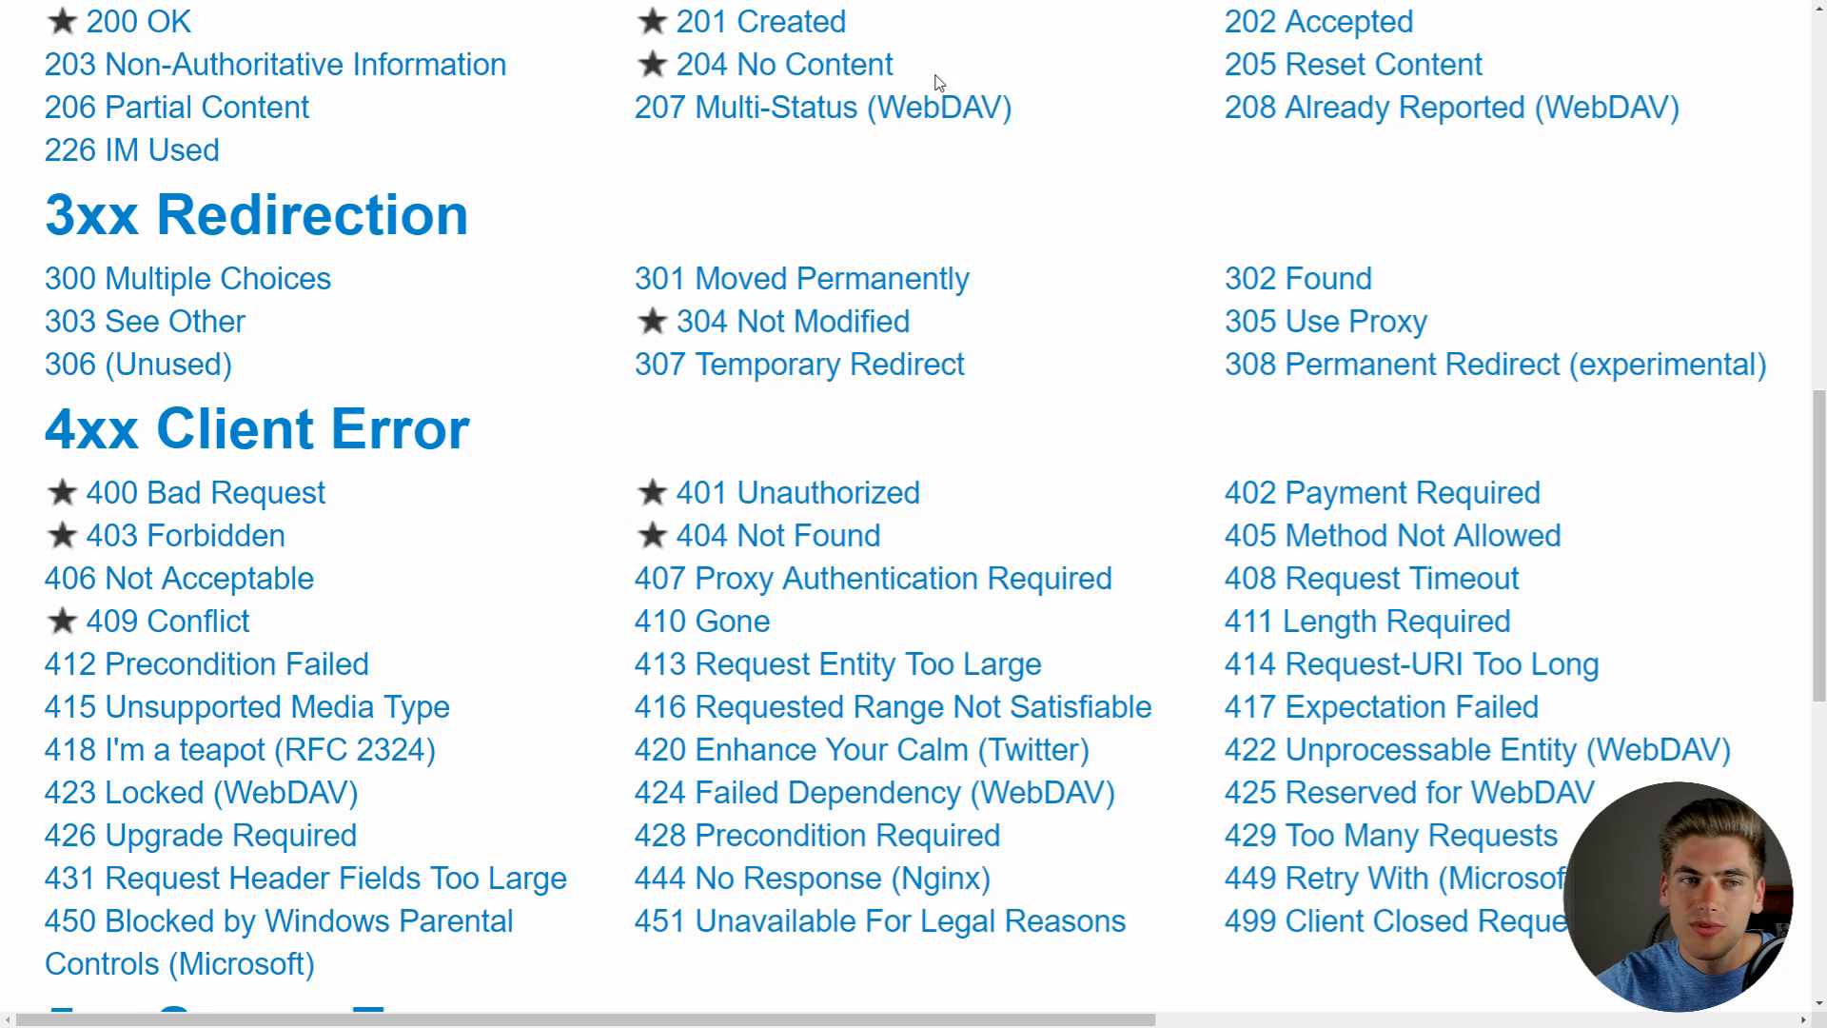
Step: Scroll down through the 4xx codes to reveal the 5xx Server Error list through 511 and 599
{"action": "scroll", "scroll_direction": "down", "scroll_amount": 3}
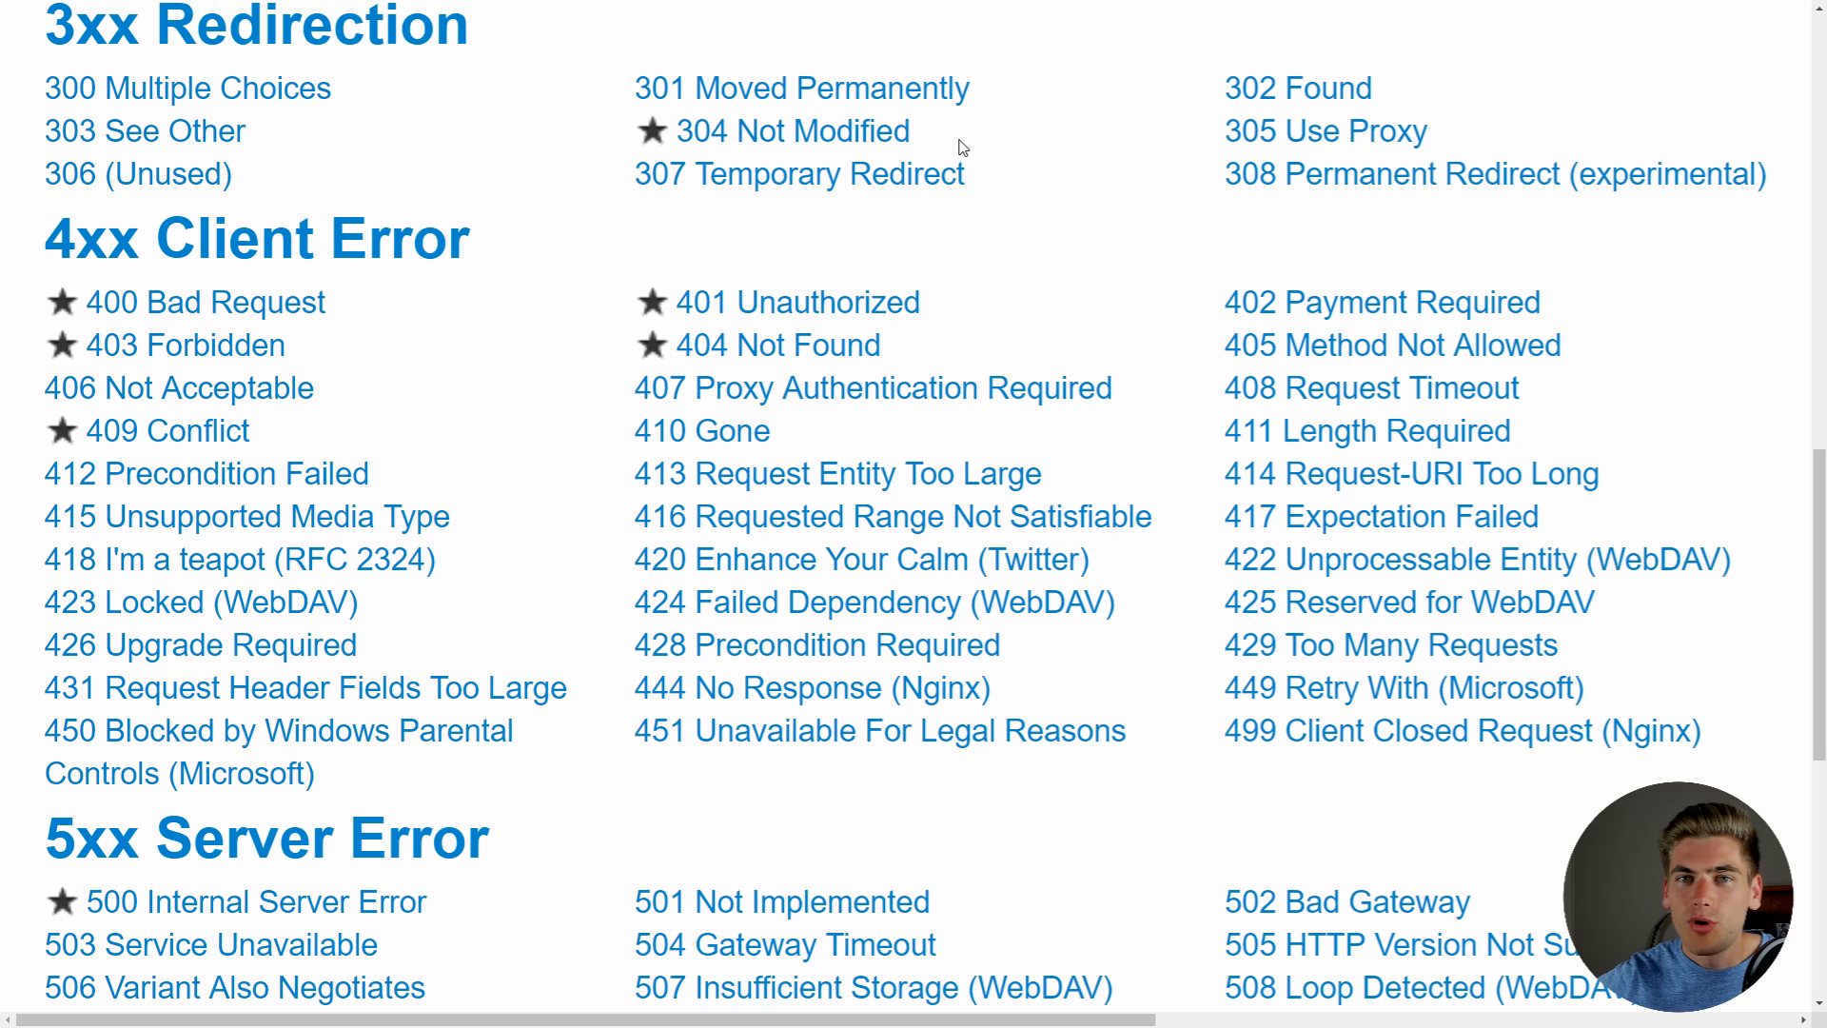
{"action": "scroll", "scroll_direction": "down", "scroll_amount": 3}
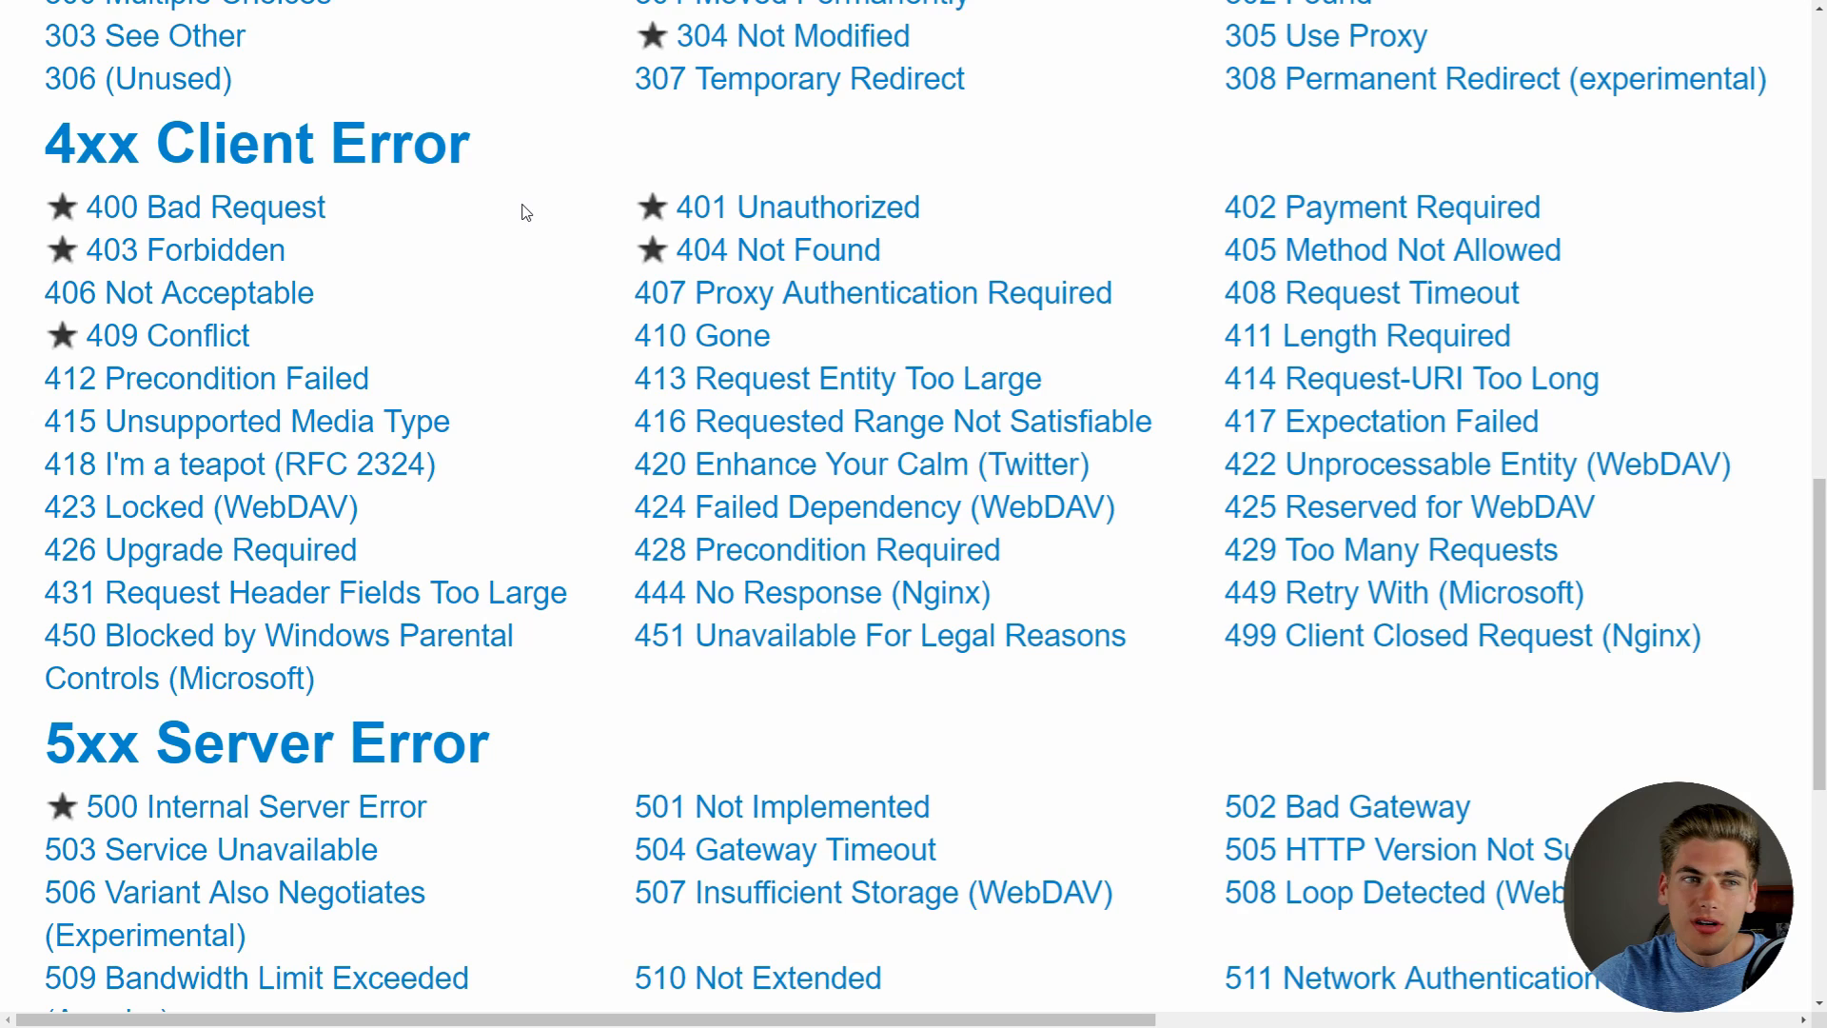
{"action": "scroll", "scroll_direction": "down", "scroll_amount": 3}
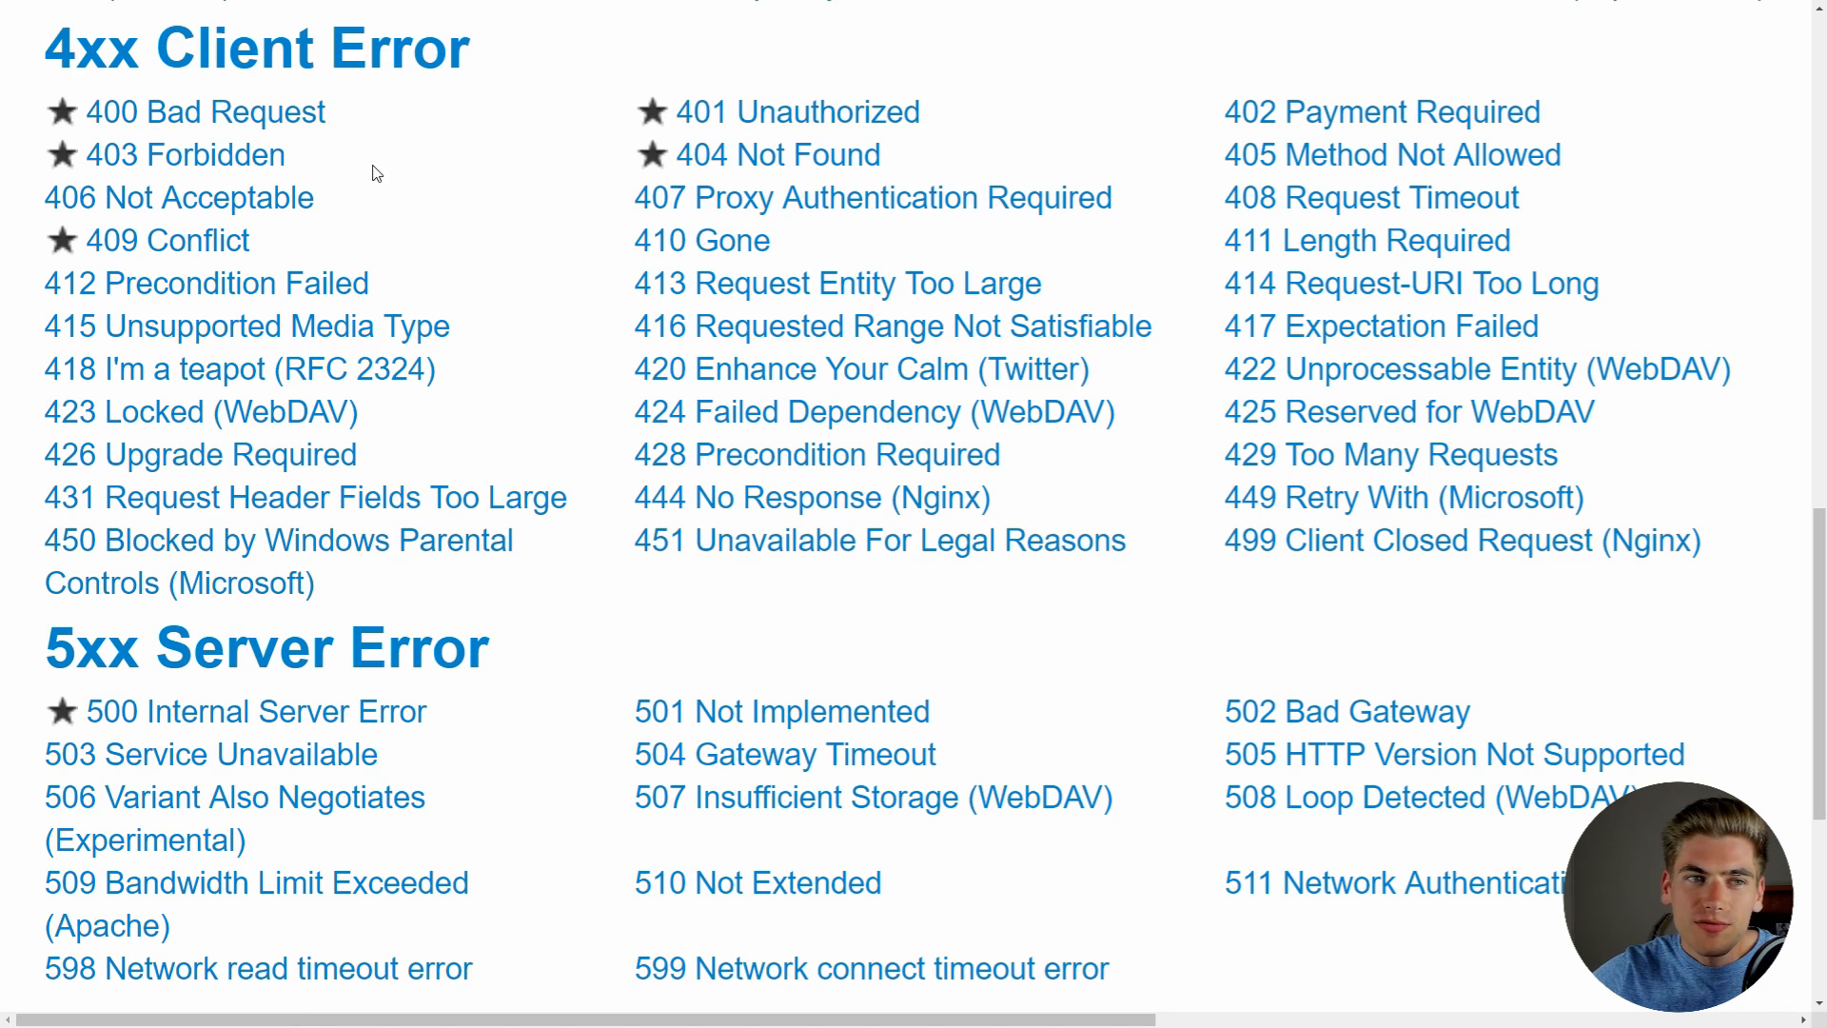
{"action": "mouse_move", "coordinate": [447, 139]}
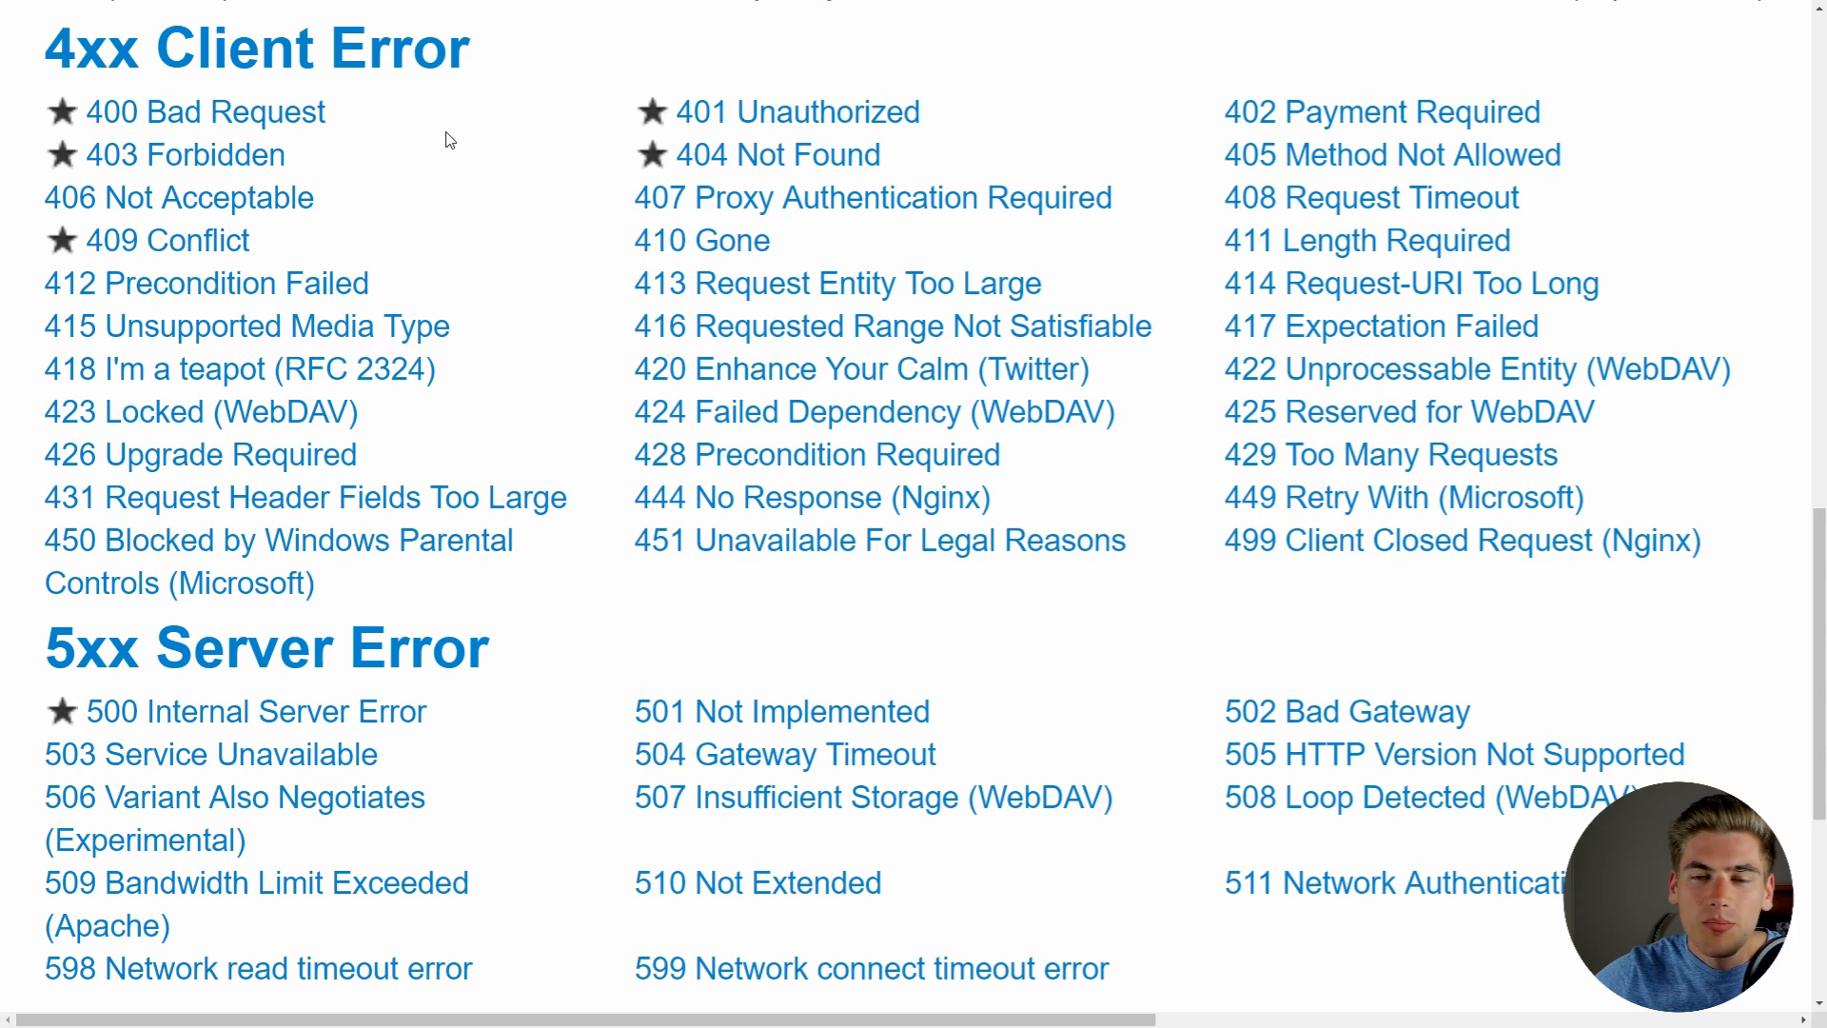
{"action": "mouse_move", "coordinate": [231, 97]}
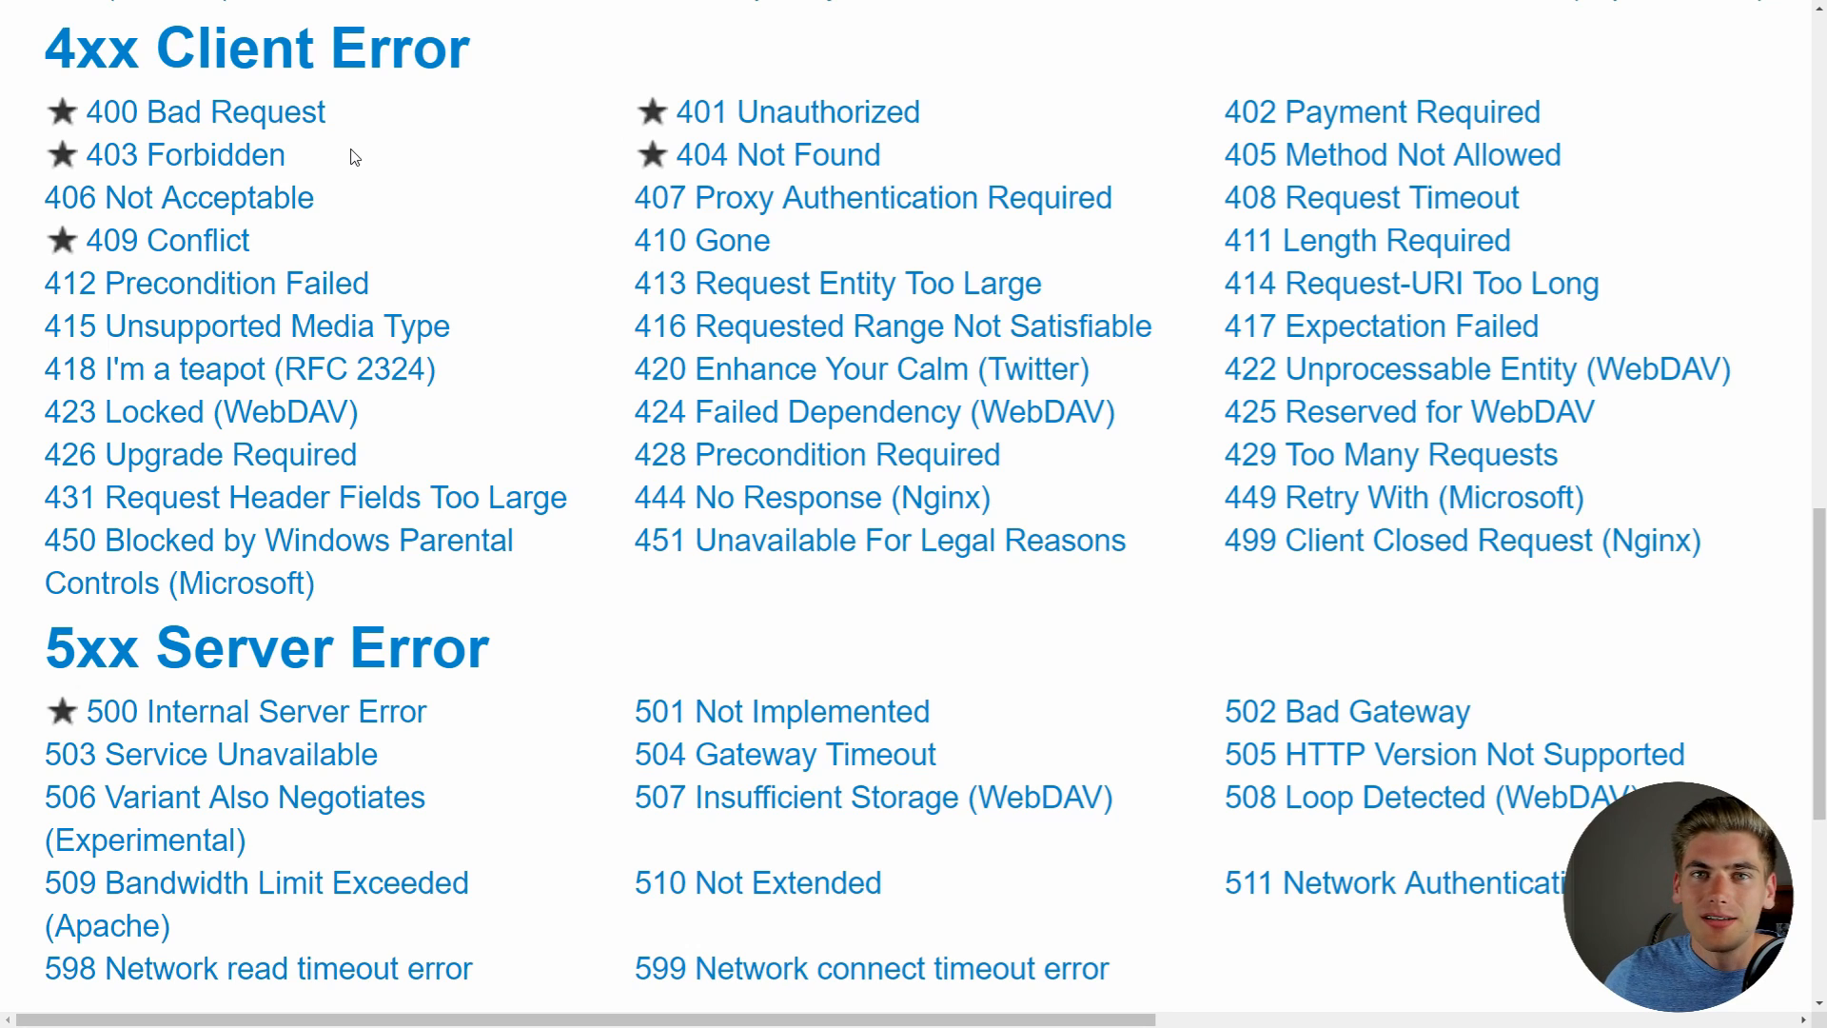
{"action": "mouse_move", "coordinate": [184, 154]}
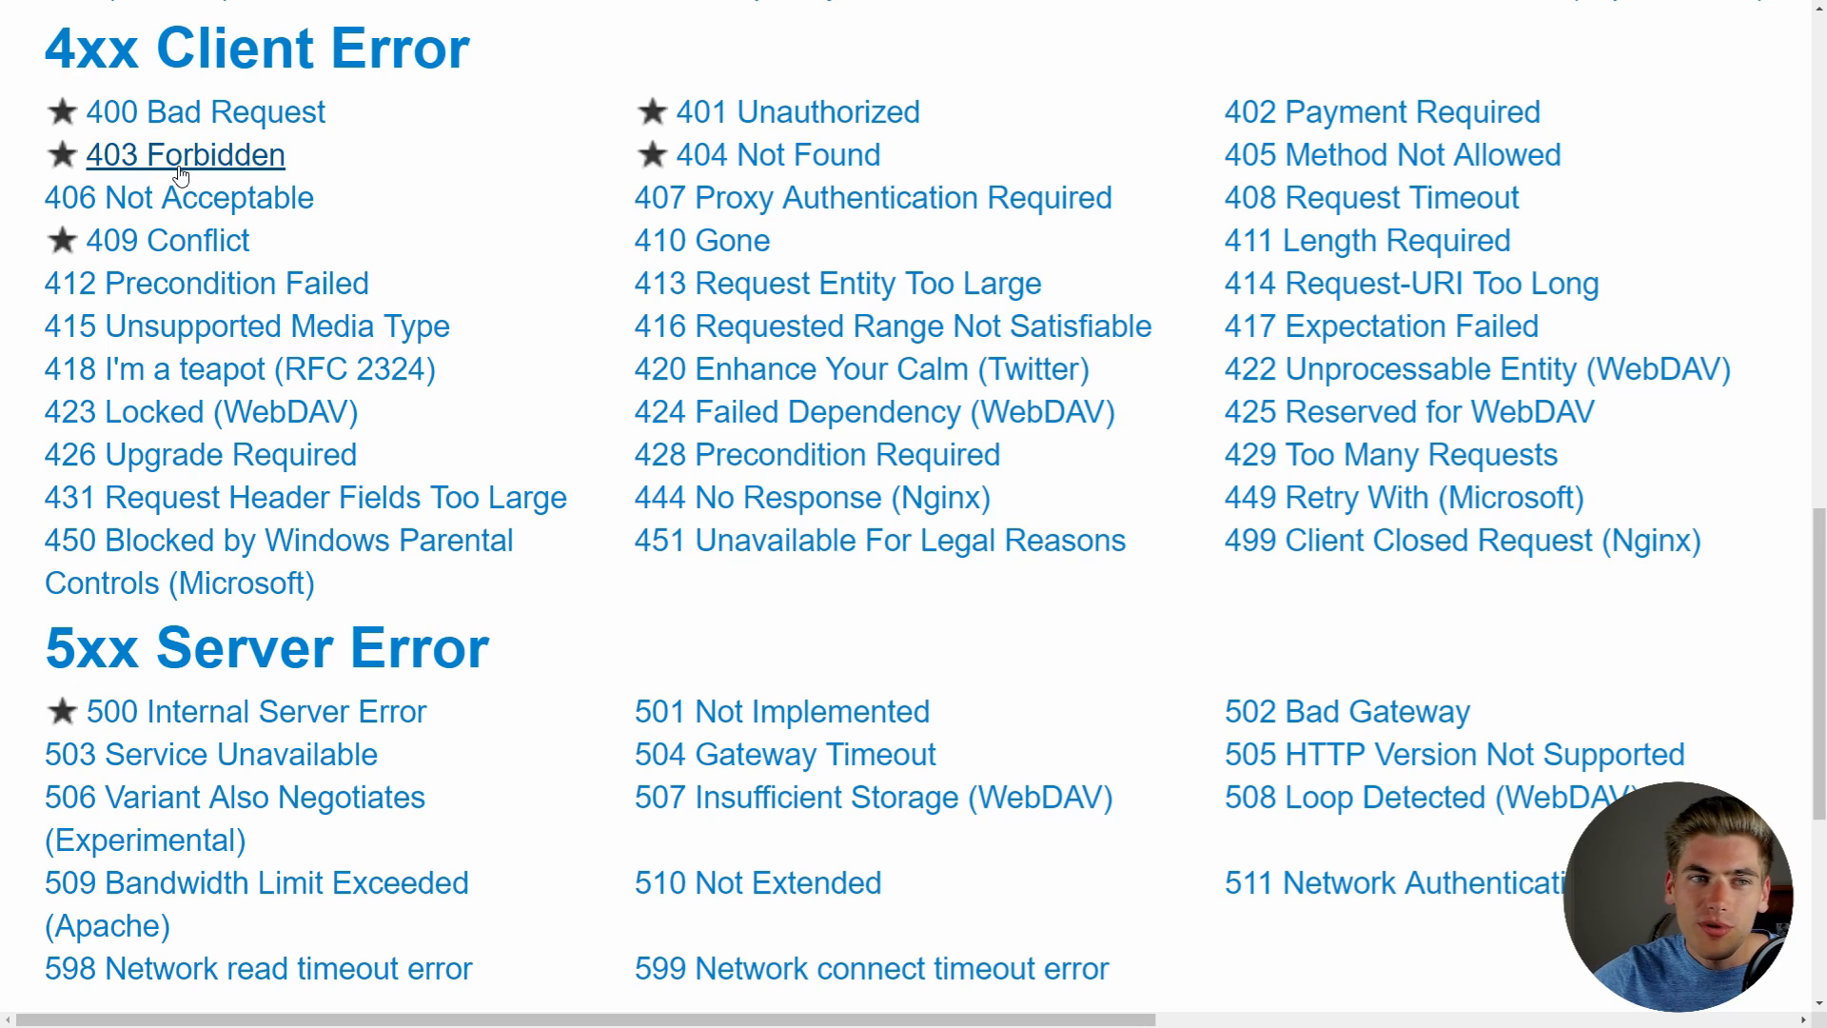
{"action": "mouse_move", "coordinate": [360, 179]}
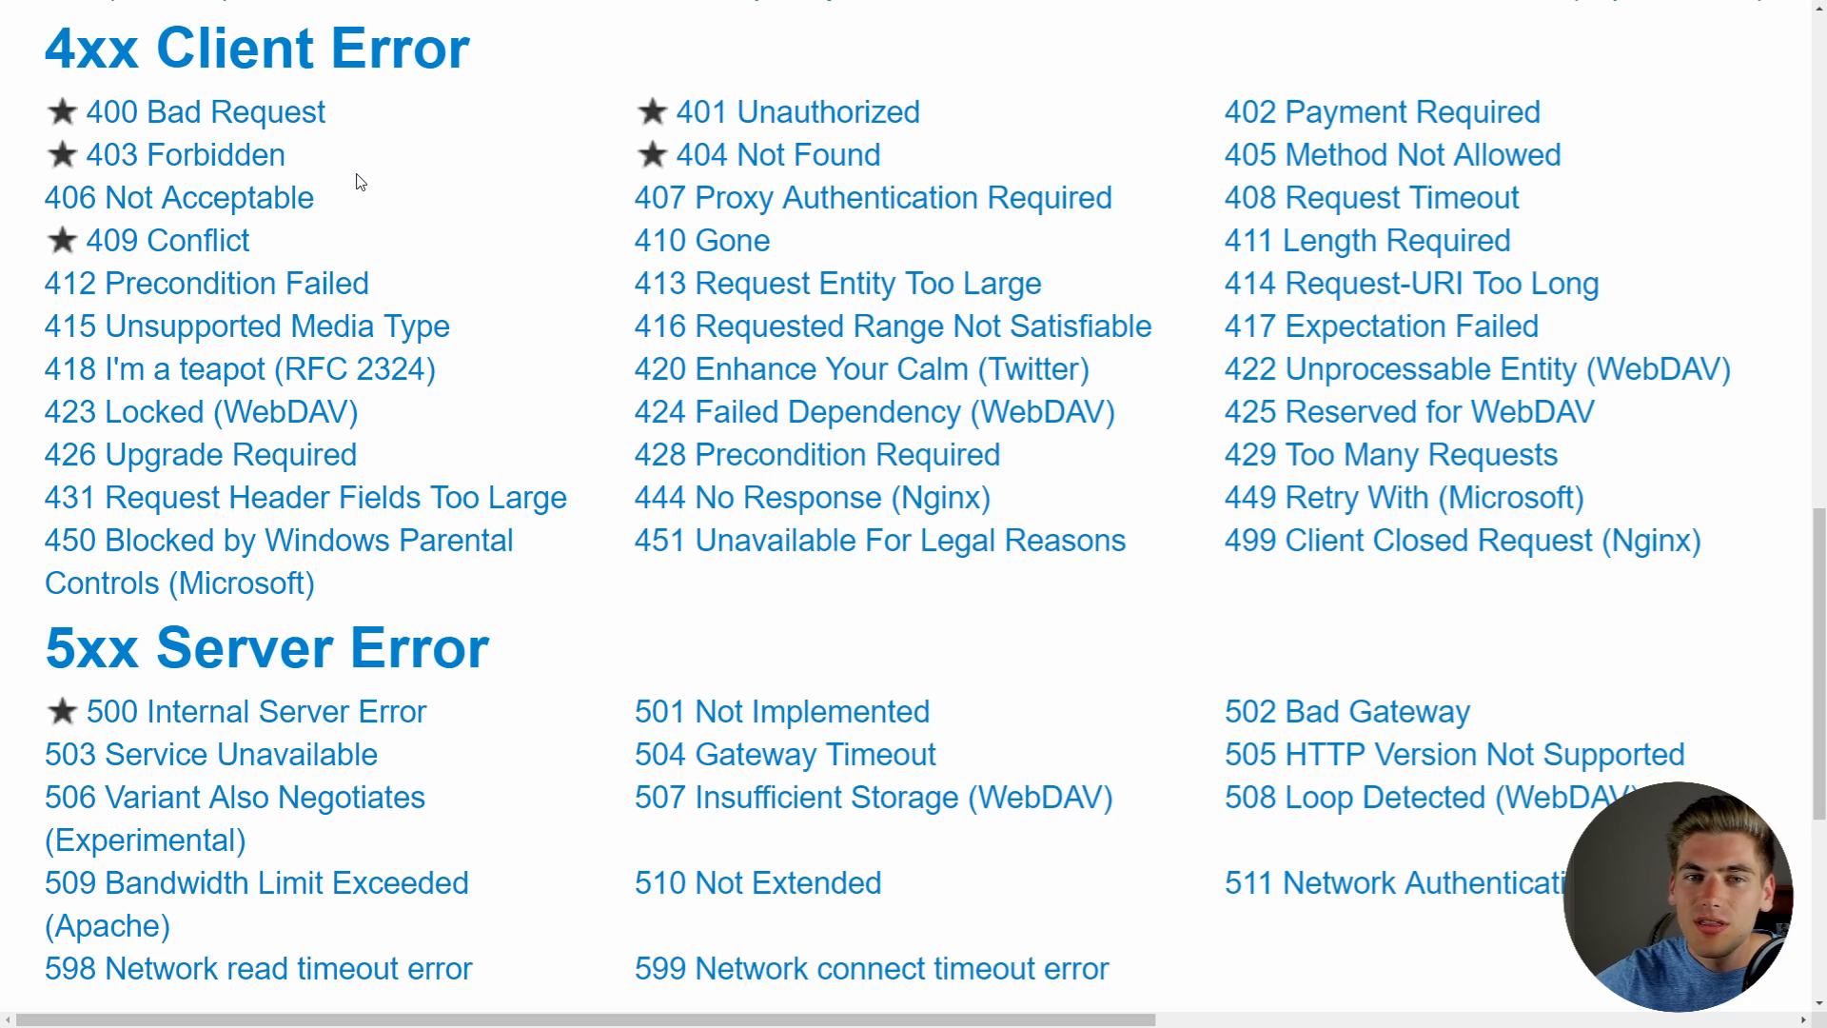
{"action": "mouse_move", "coordinate": [963, 170]}
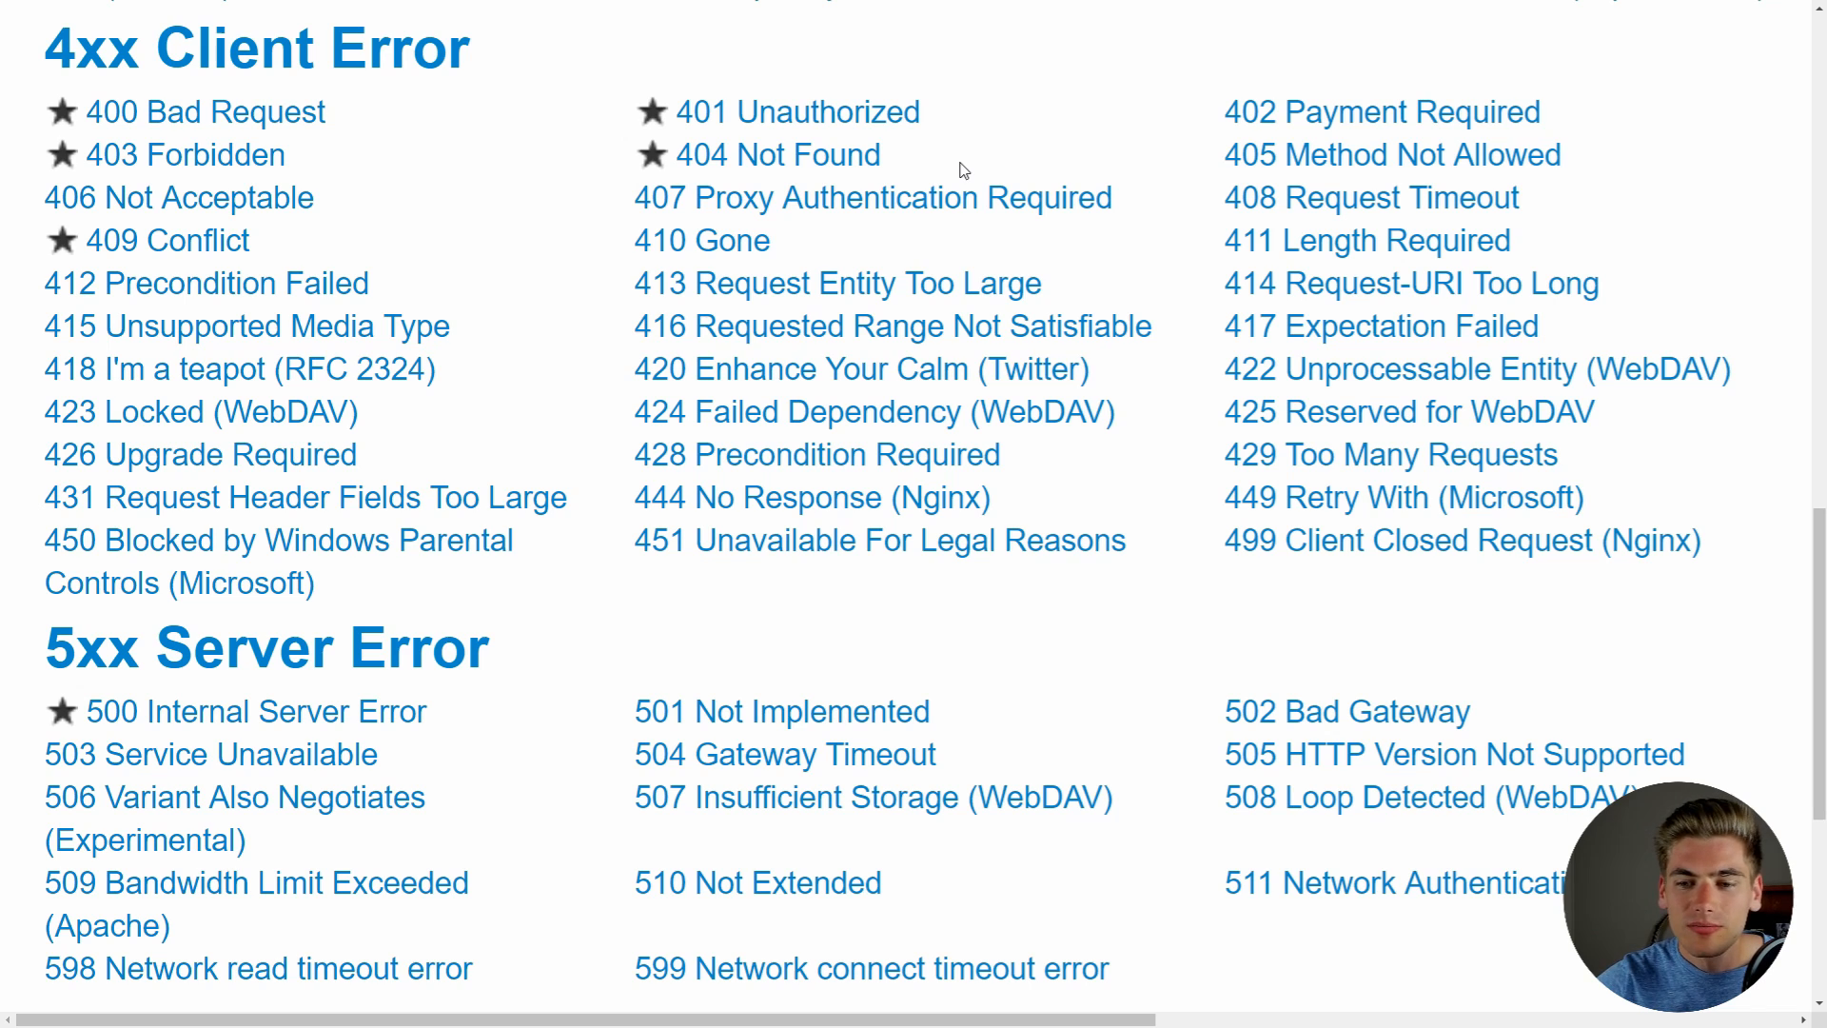
Step: Scroll to the page bottom showing the Top 10 star legend and license footer
{"action": "scroll", "scroll_direction": "down", "scroll_amount": 3}
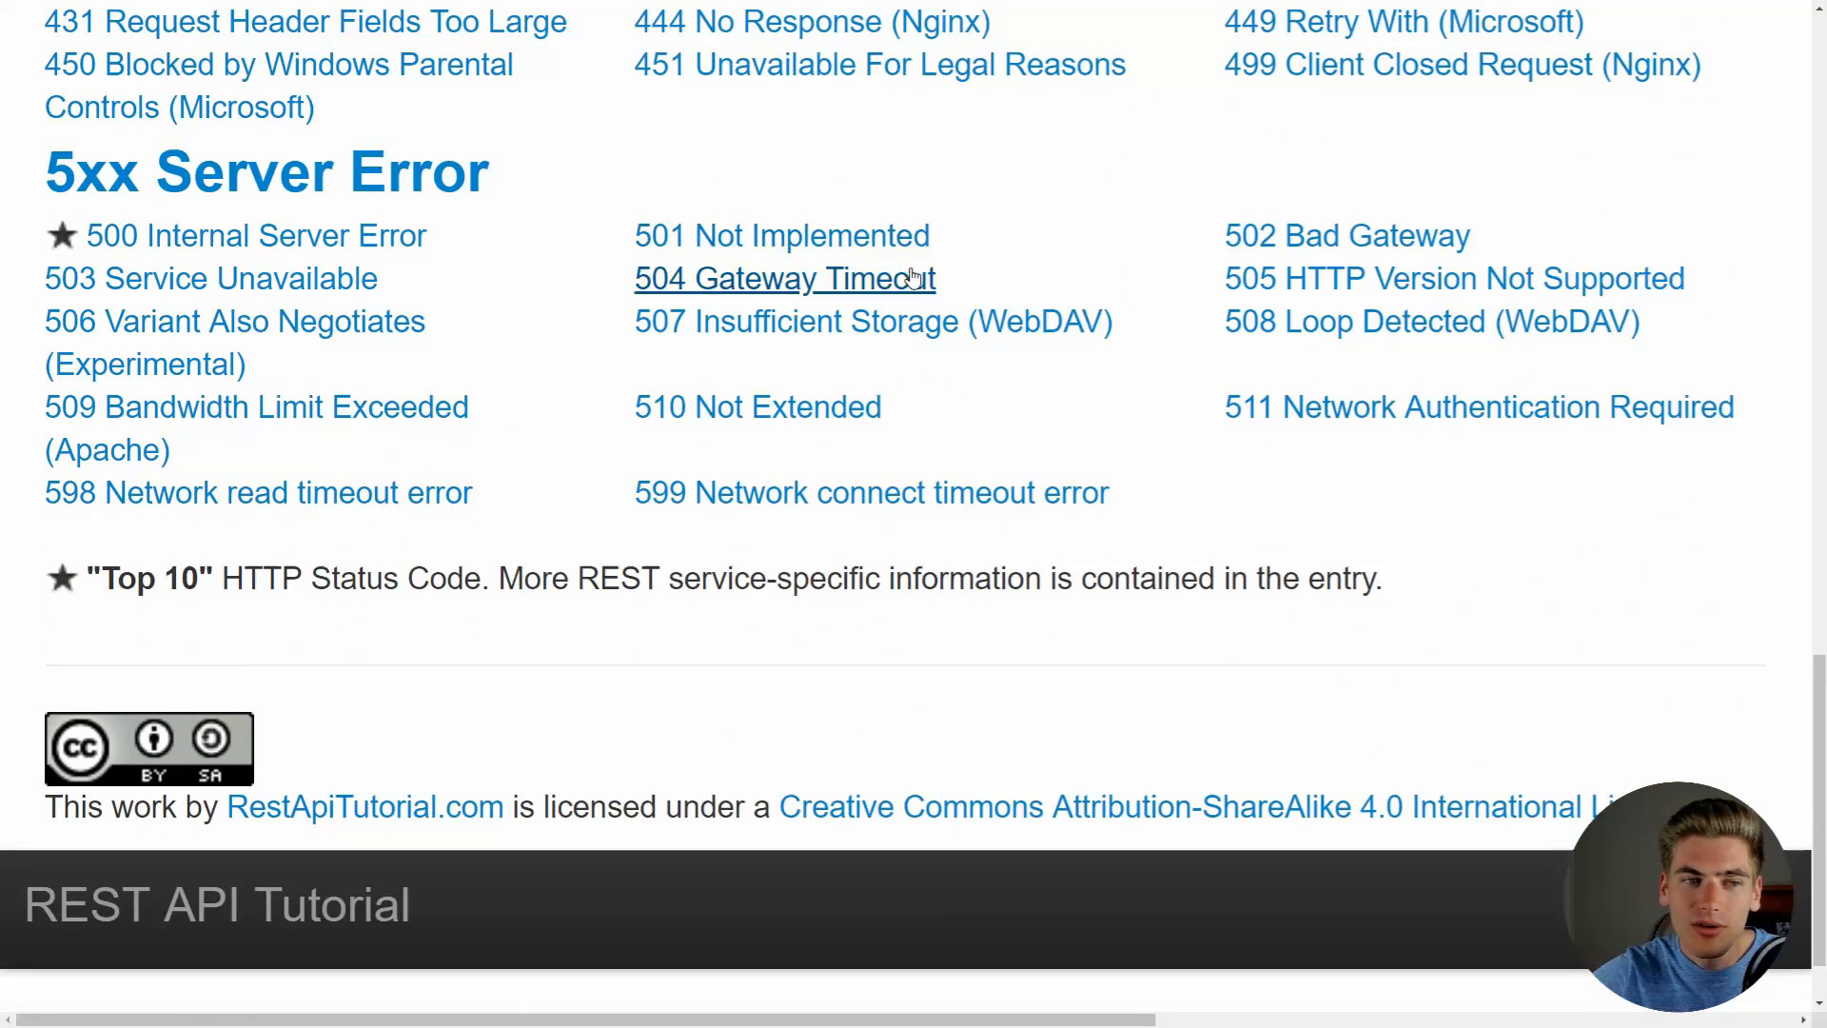
{"action": "mouse_move", "coordinate": [853, 205]}
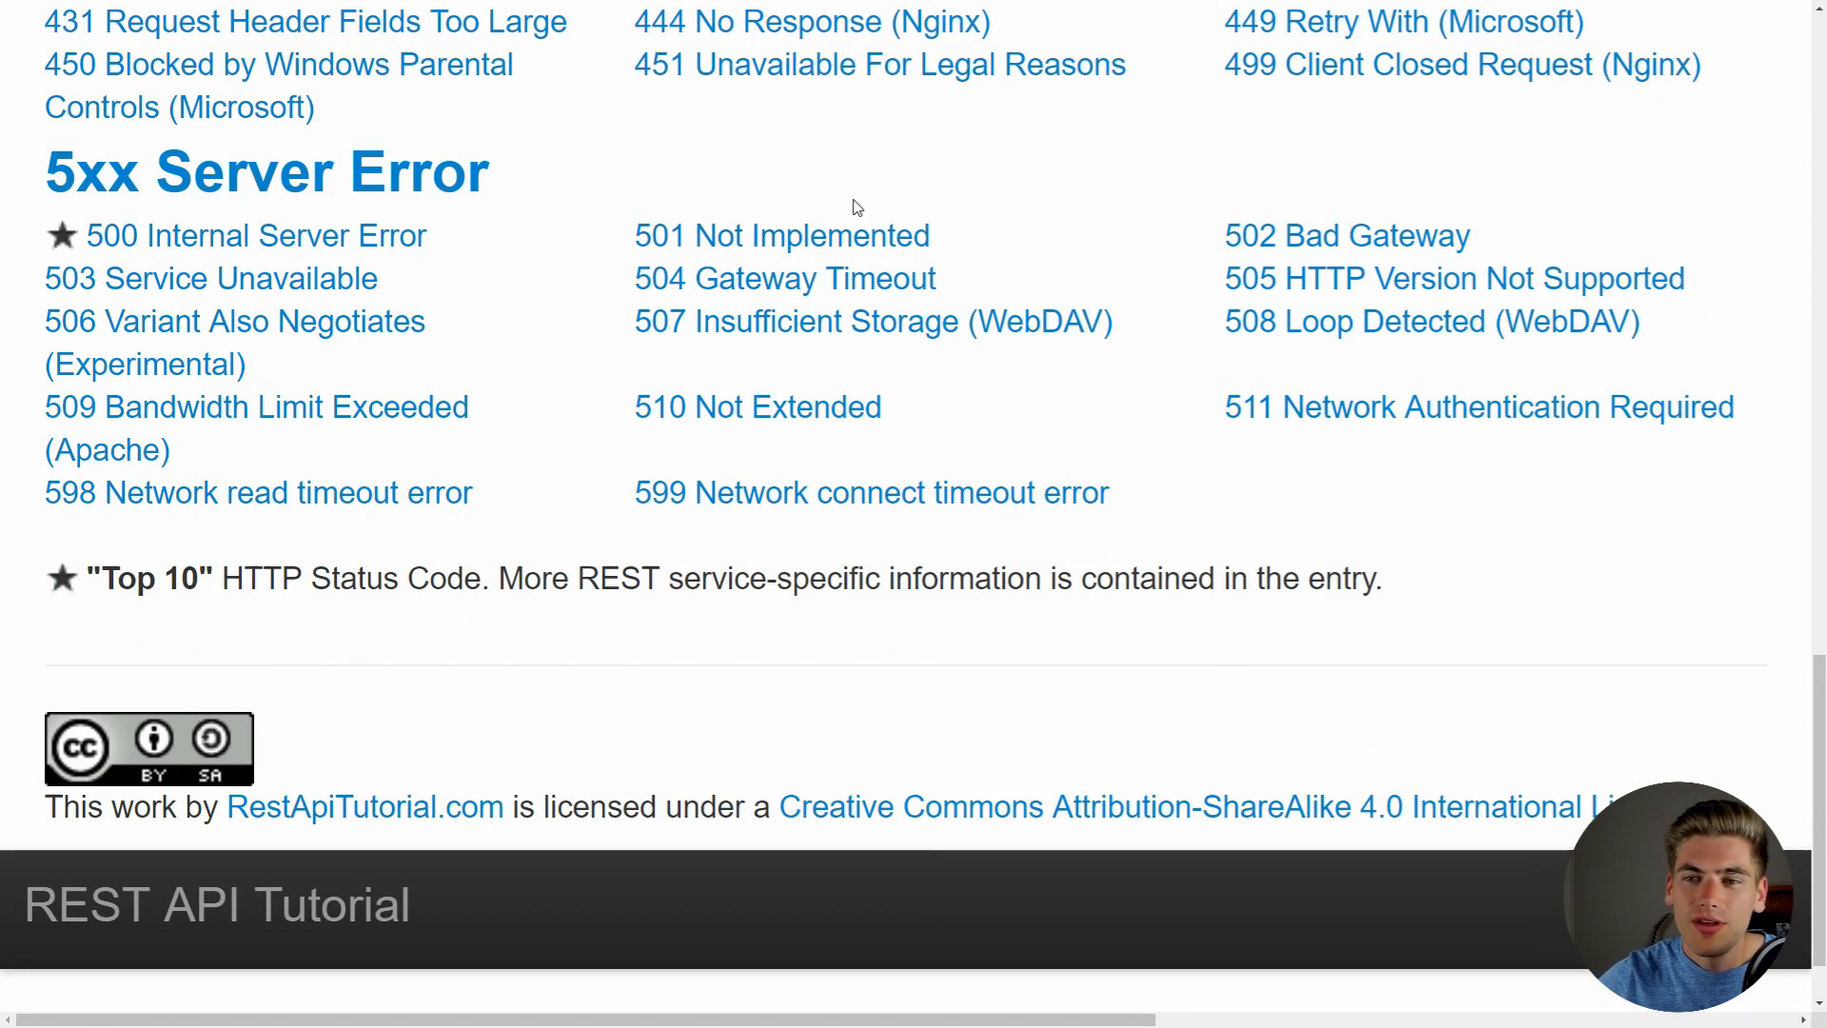